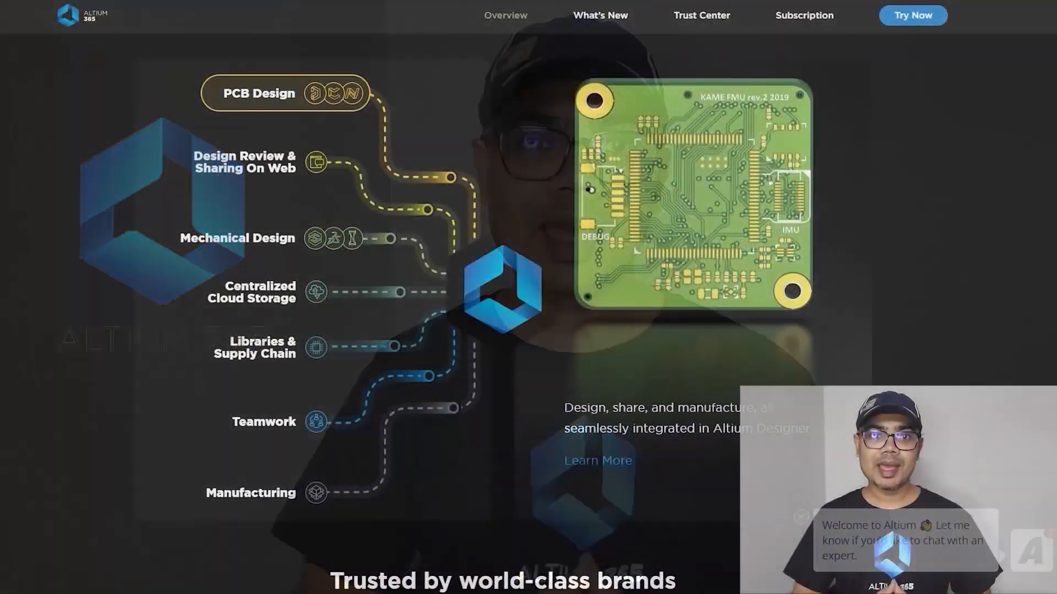
# - Browse the Design Review, Mechanical Design and Libraries & Supply Chain showcases, ending on Octopart
pyautogui.click(251, 162)
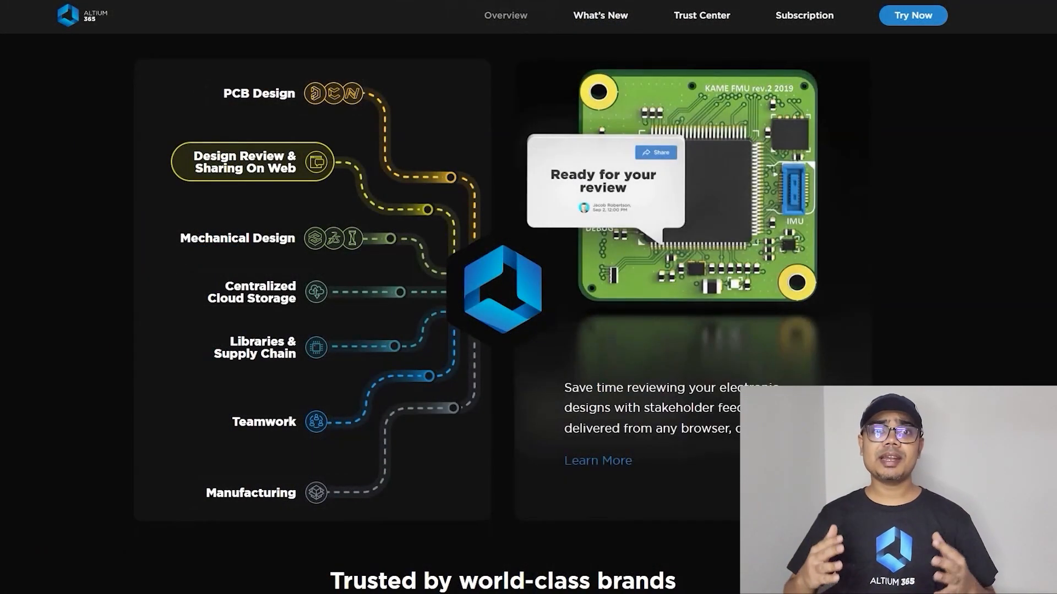
pyautogui.click(236, 238)
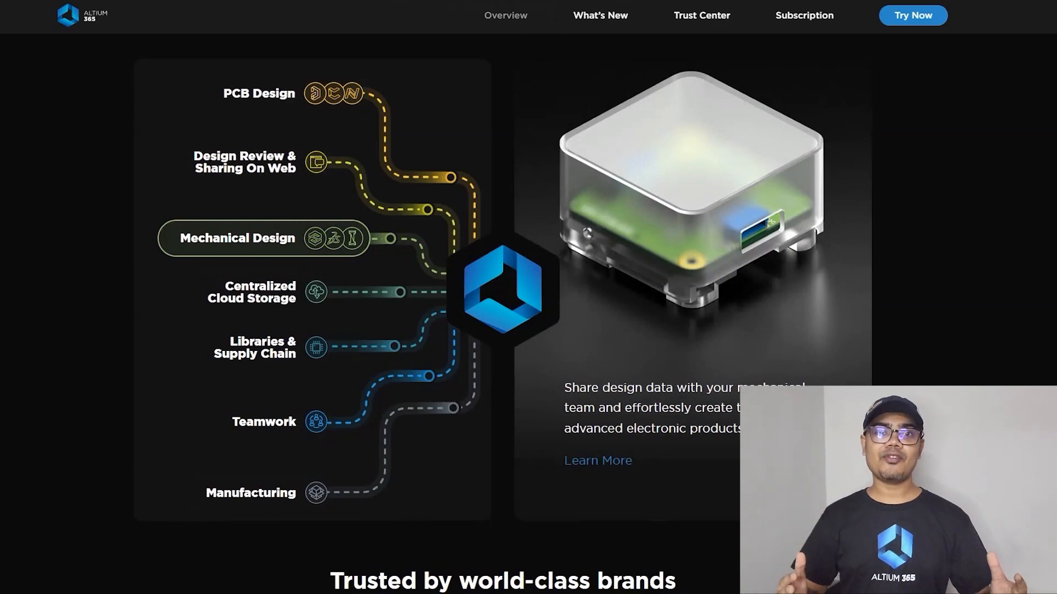
pyautogui.click(262, 347)
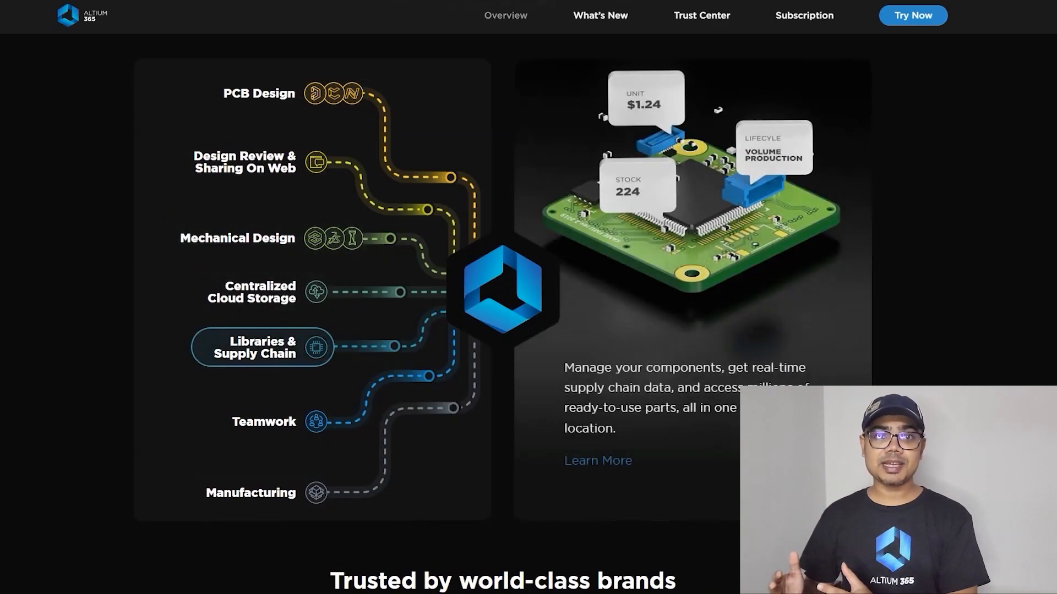
pyautogui.click(263, 422)
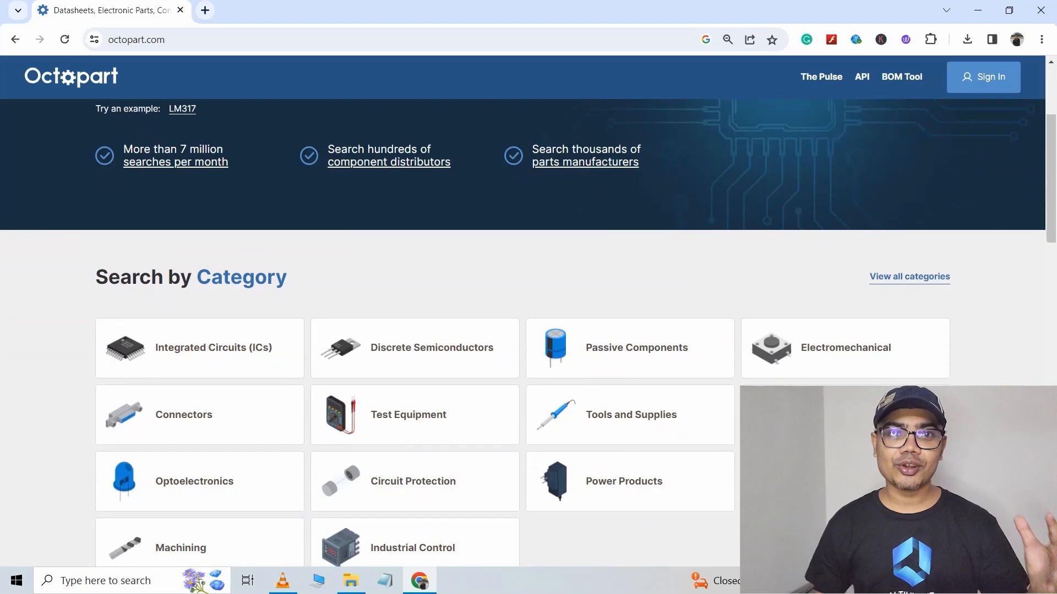
# - Search Octopart for ne555 and open the Texas Instruments NE555PWR datasheet
pyautogui.scroll(-3)
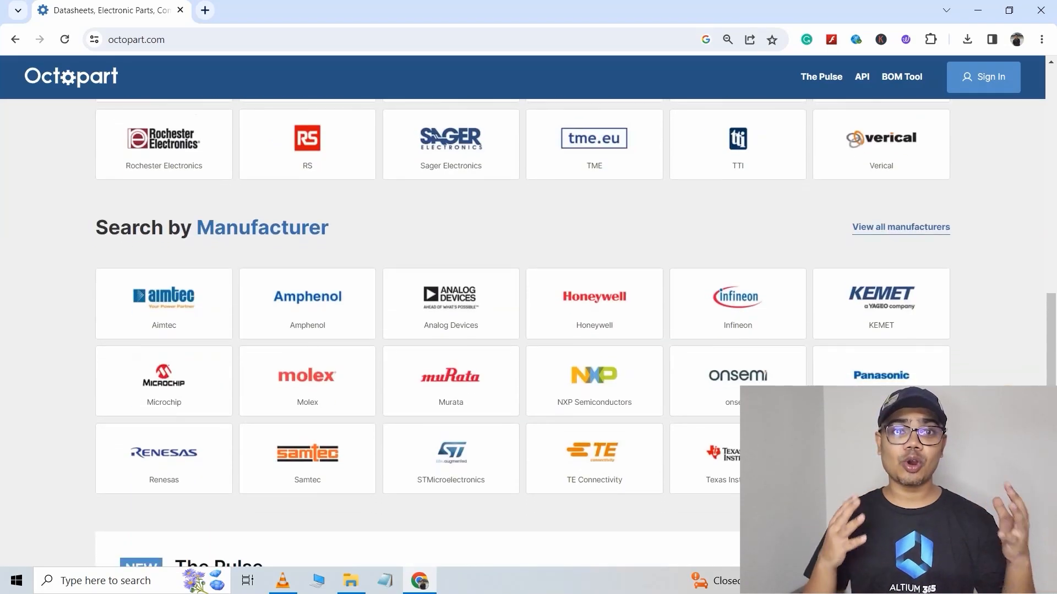
pyautogui.scroll(3)
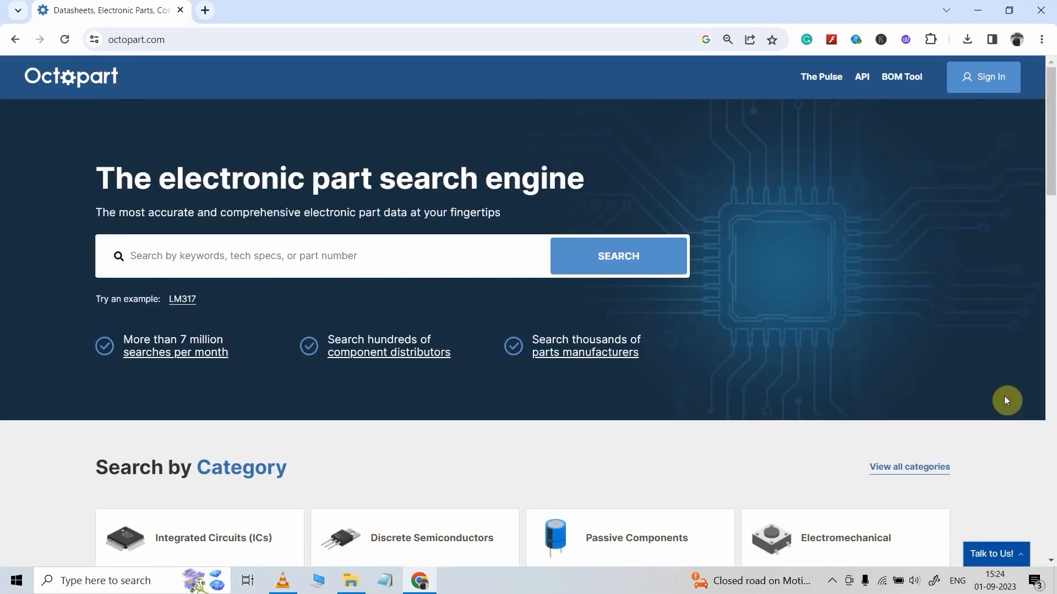
pyautogui.write('ne555')
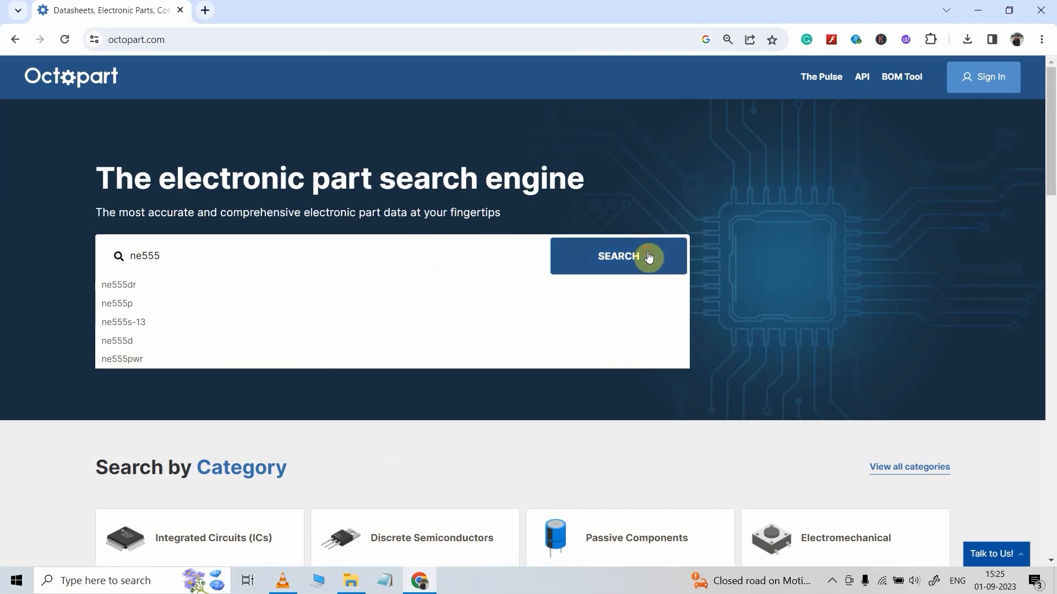
pyautogui.click(618, 256)
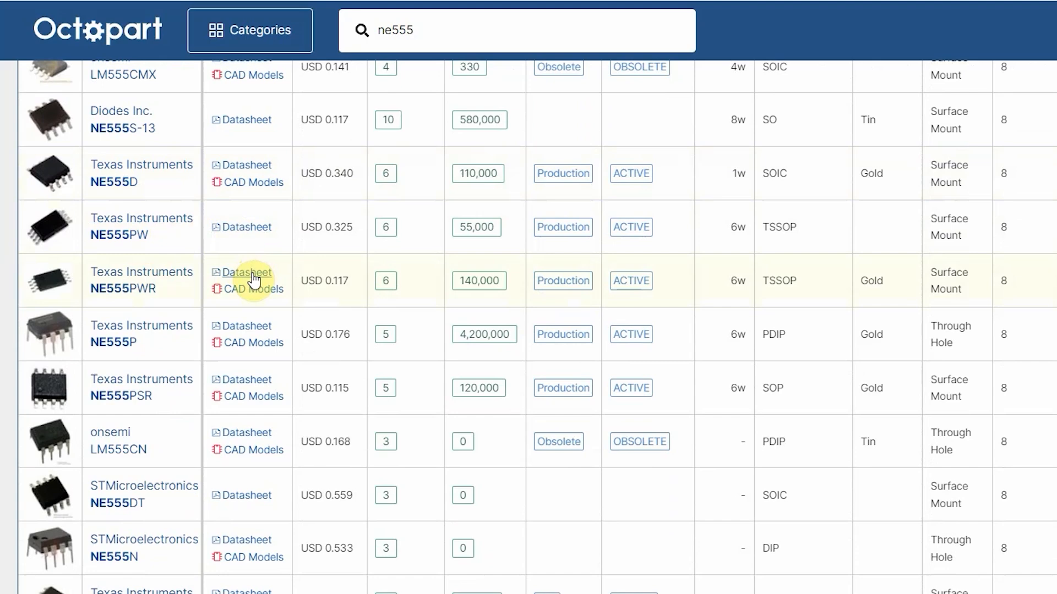
pyautogui.click(246, 273)
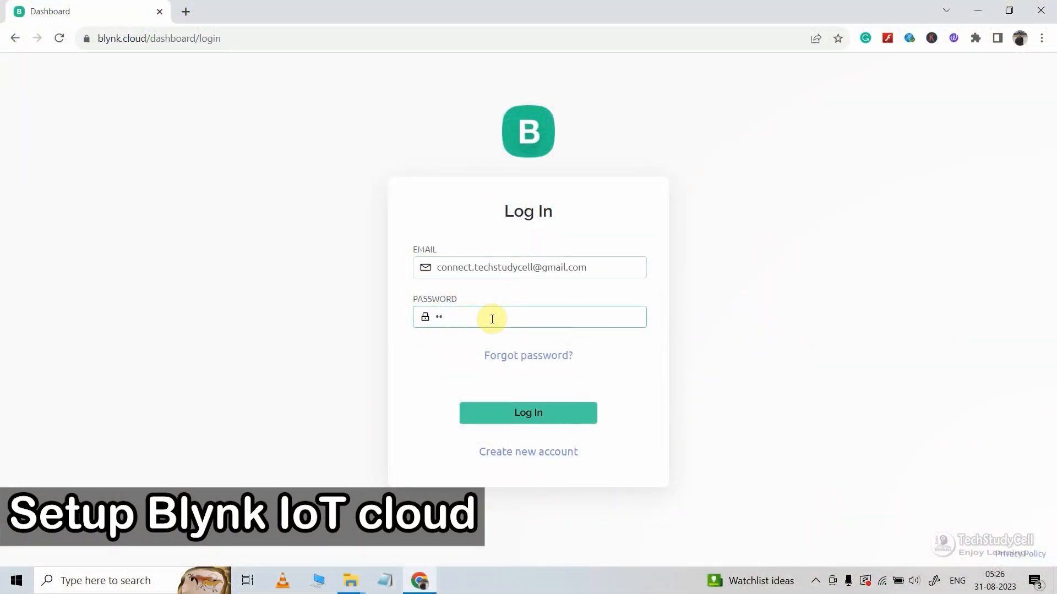
# - Log in to Blynk.Console and create the SmartHome template for ESP32 over WiFi
pyautogui.click(527, 412)
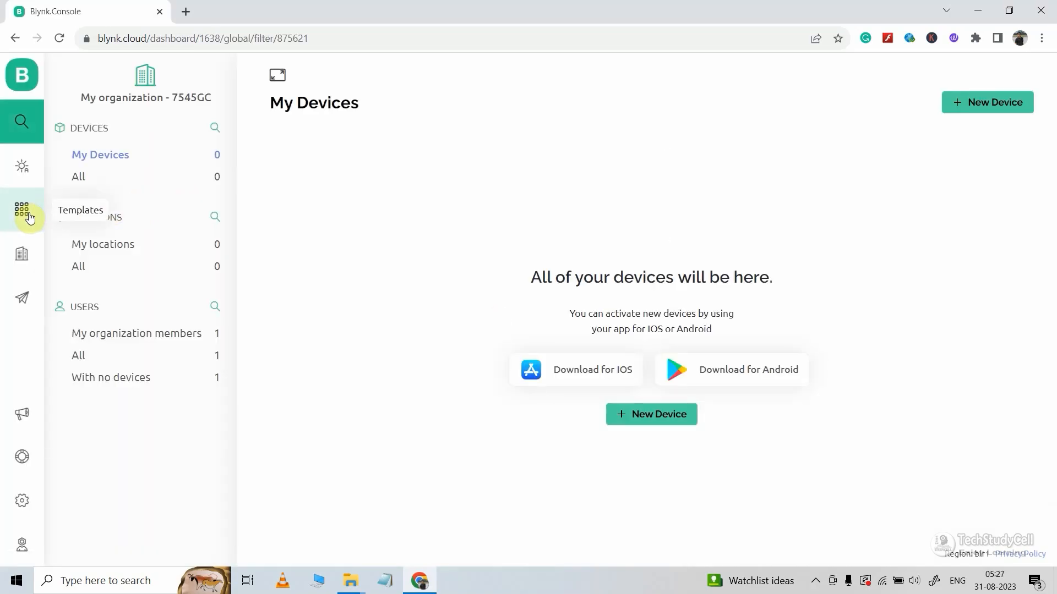
pyautogui.click(22, 216)
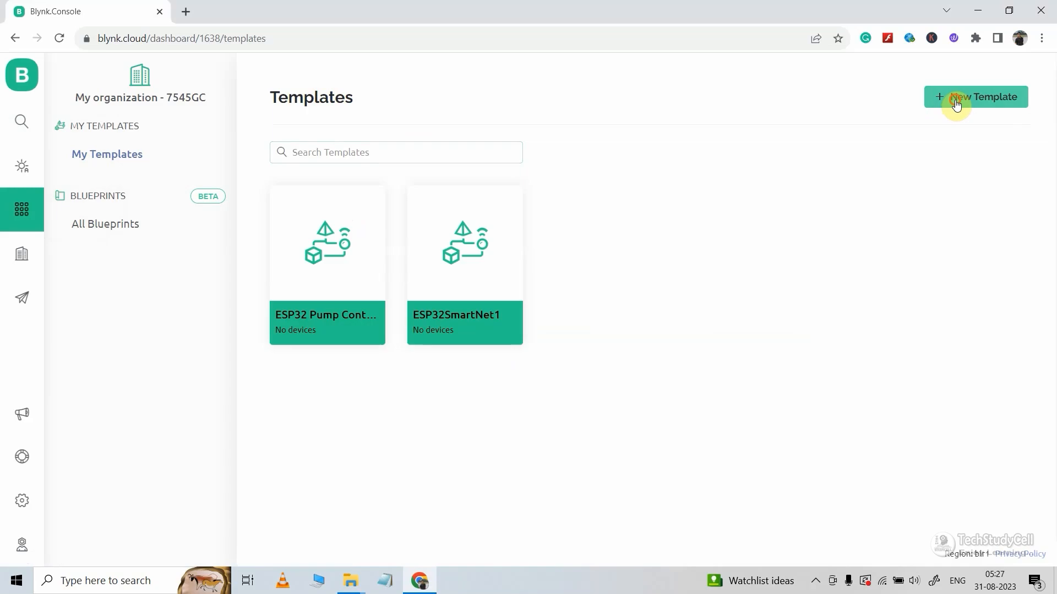
pyautogui.click(975, 96)
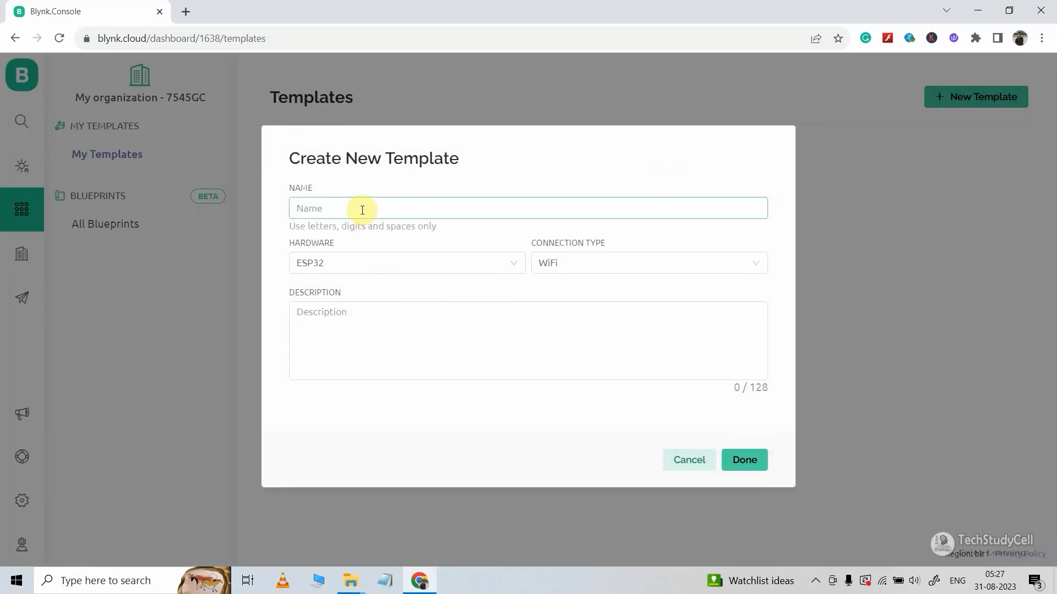
pyautogui.write('SmartHo')
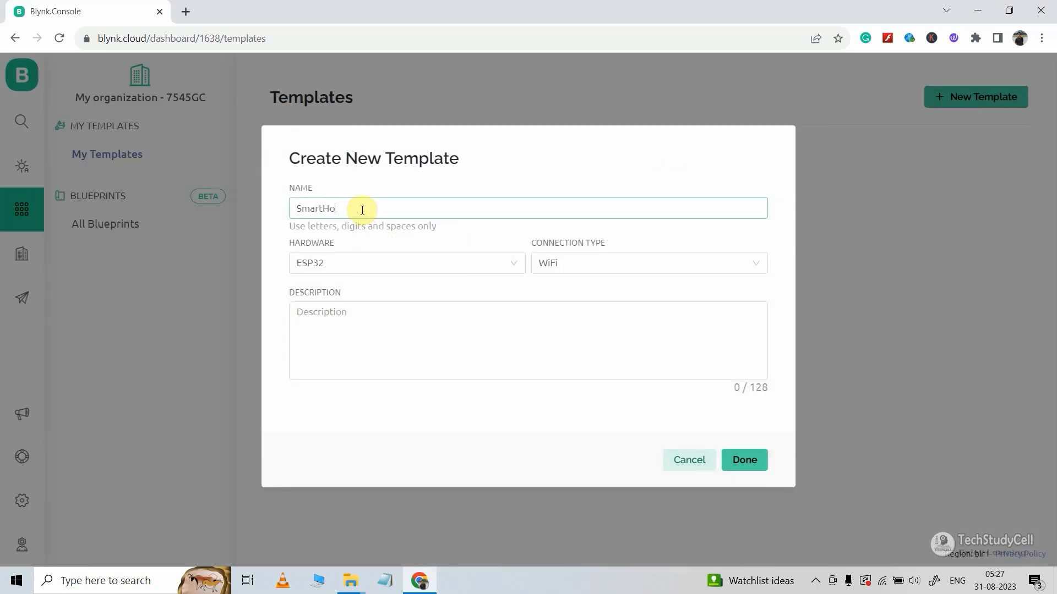
pyautogui.write('me')
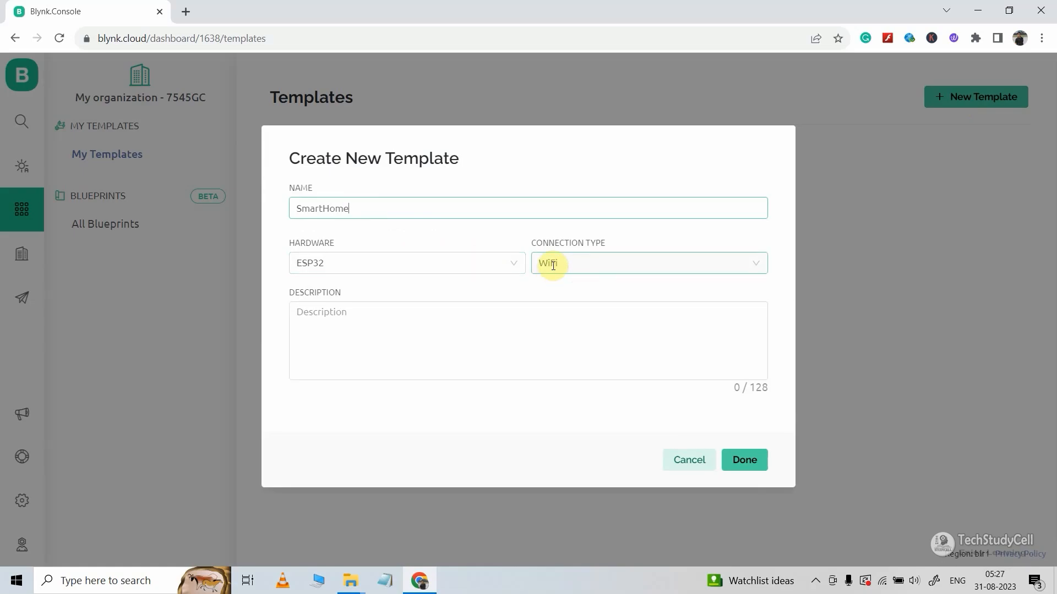
pyautogui.click(744, 460)
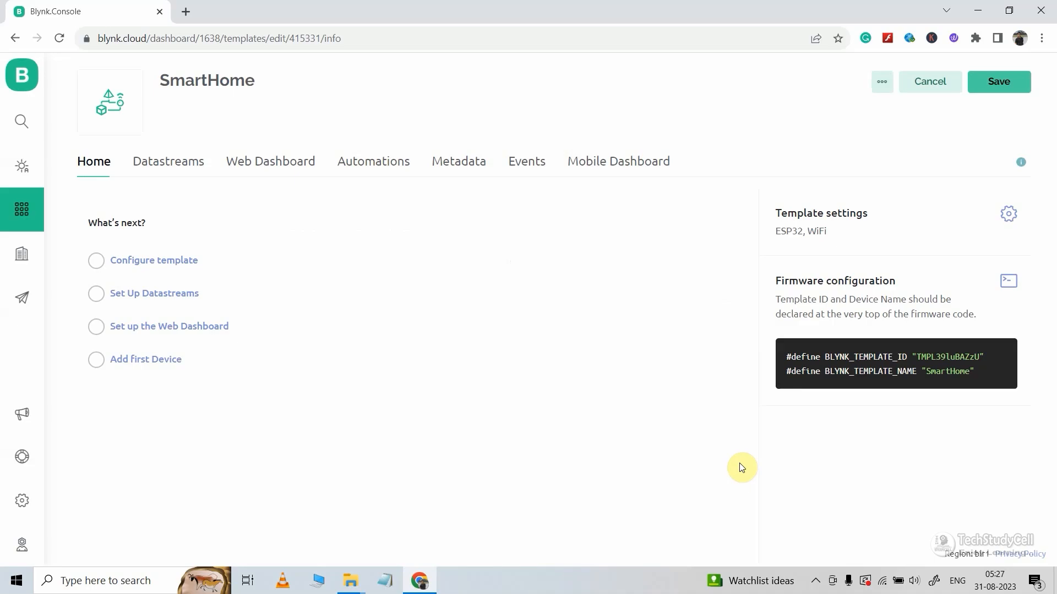
# - Add the switch1 virtual pin datastream on pin V1
pyautogui.click(168, 162)
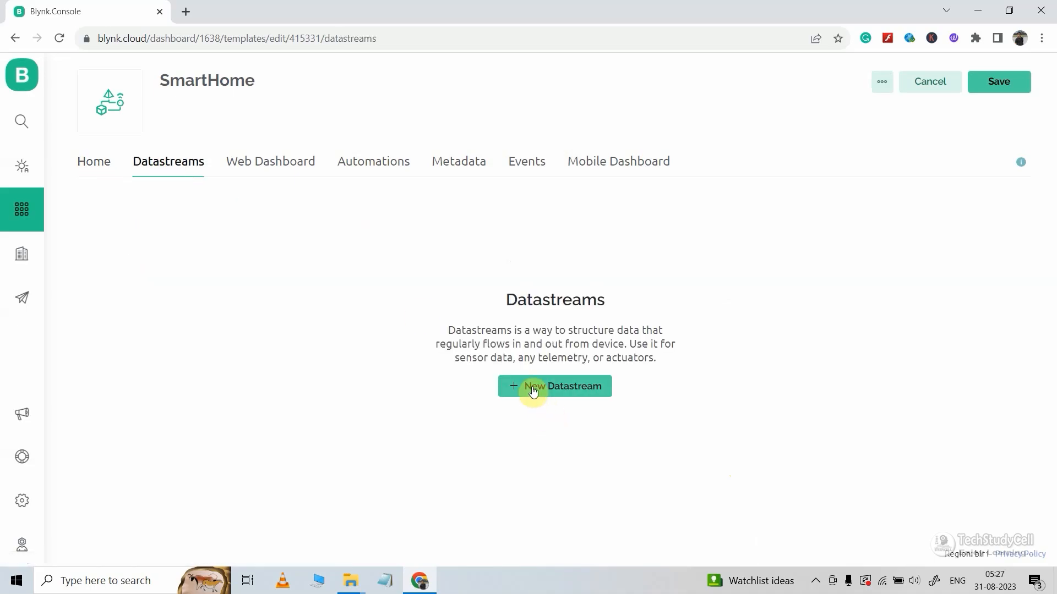
pyautogui.click(554, 386)
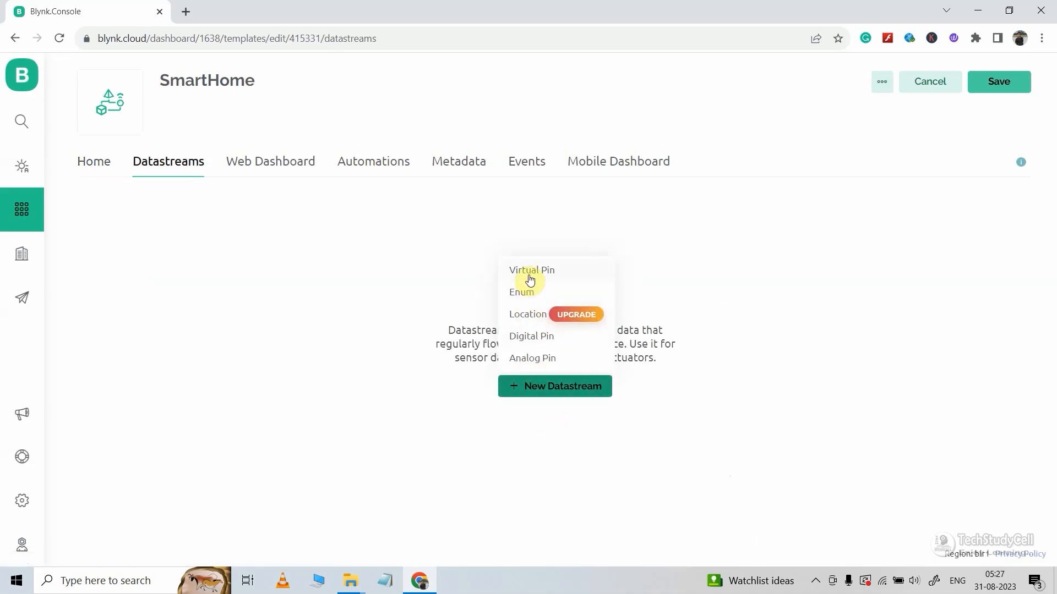
pyautogui.click(531, 270)
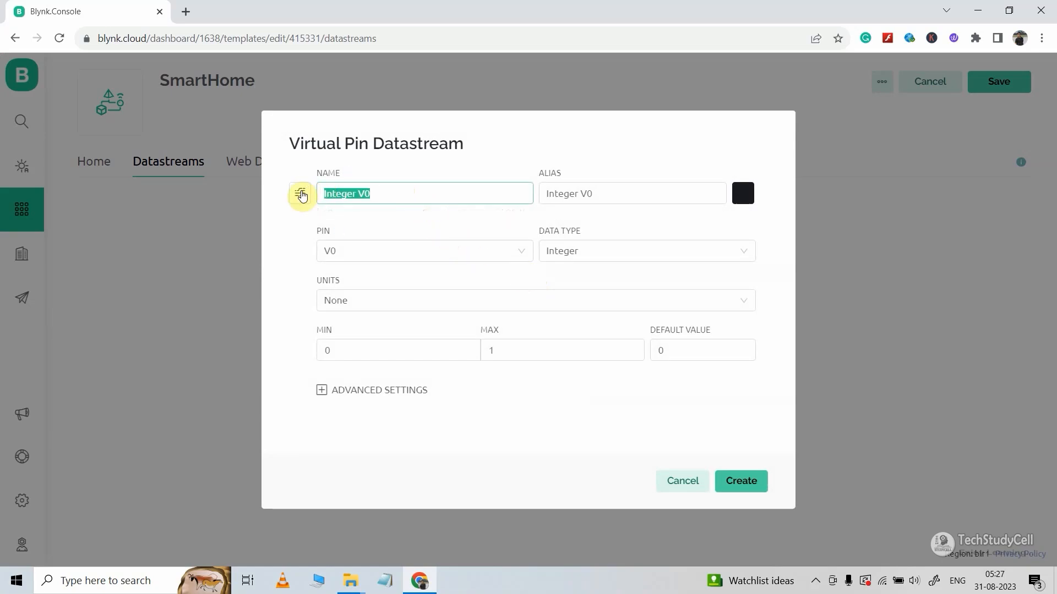
pyautogui.write('switch1')
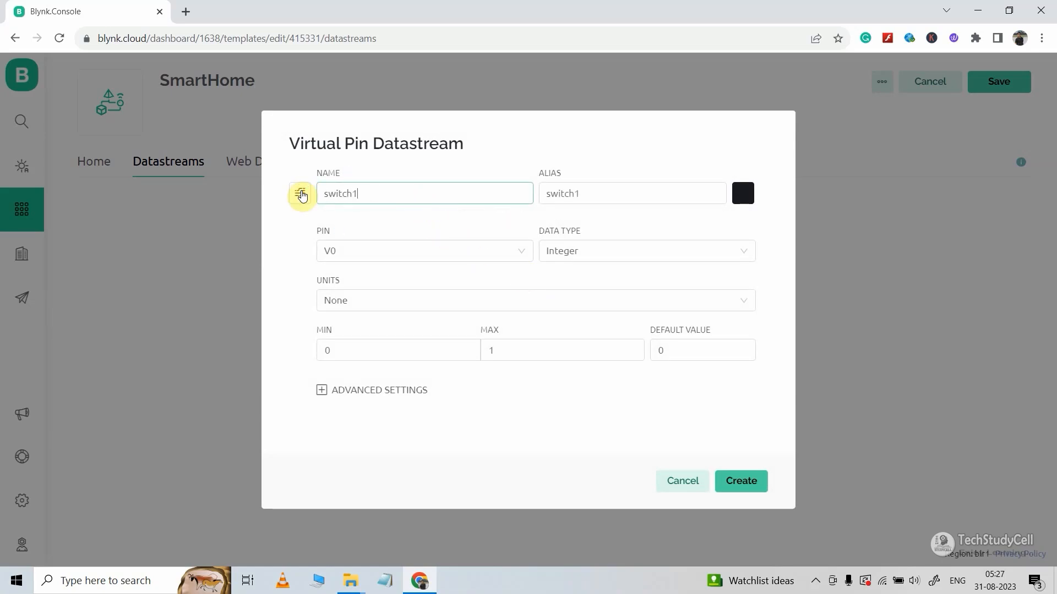
pyautogui.click(424, 251)
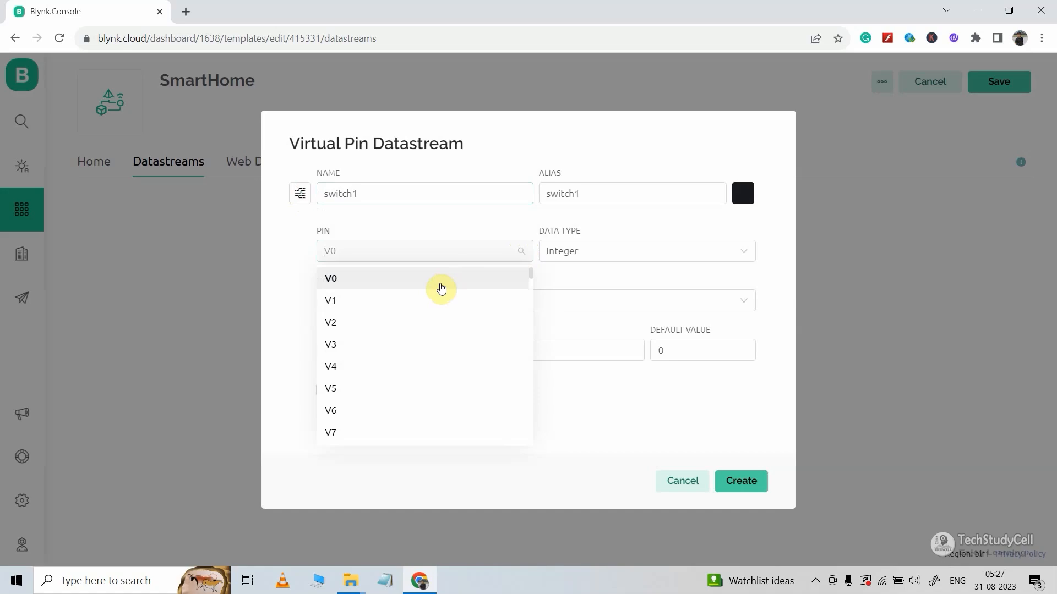
pyautogui.click(330, 299)
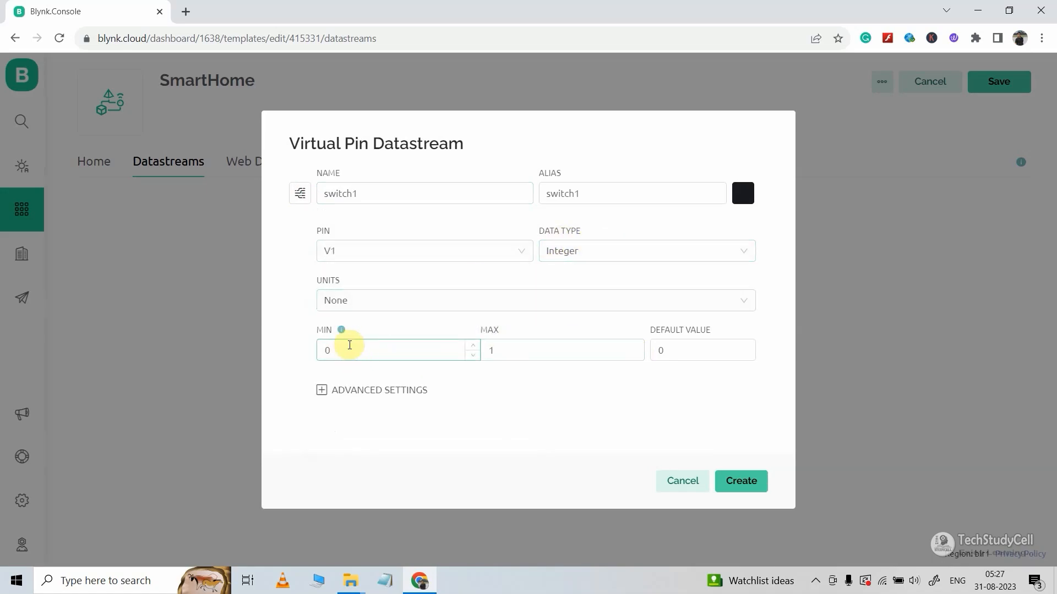
pyautogui.click(521, 350)
pyautogui.write('swit')
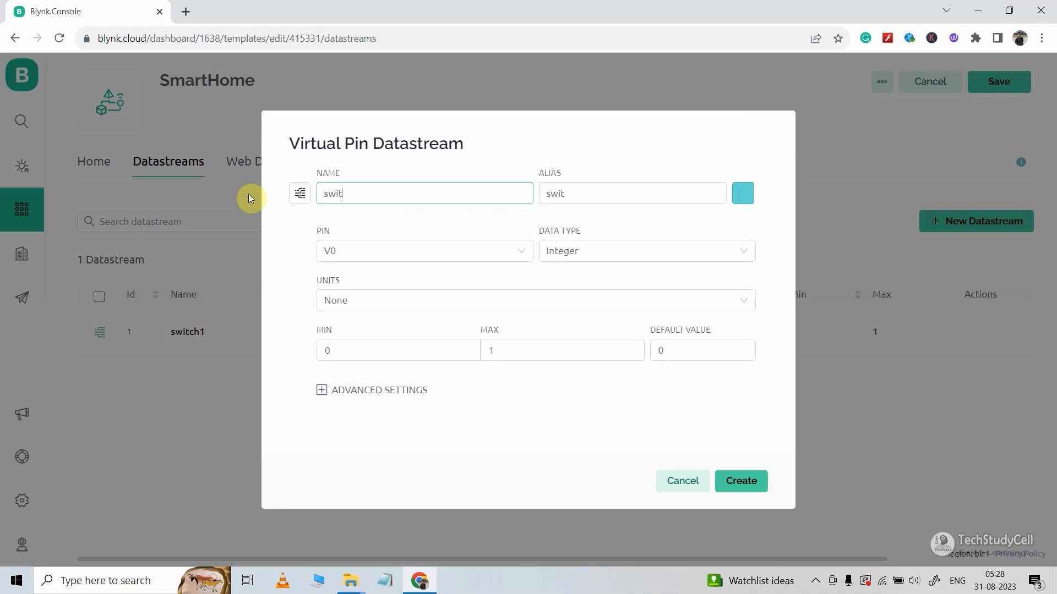
# - Create the remaining switch datastreams, review Automations, and save the template
pyautogui.click(740, 480)
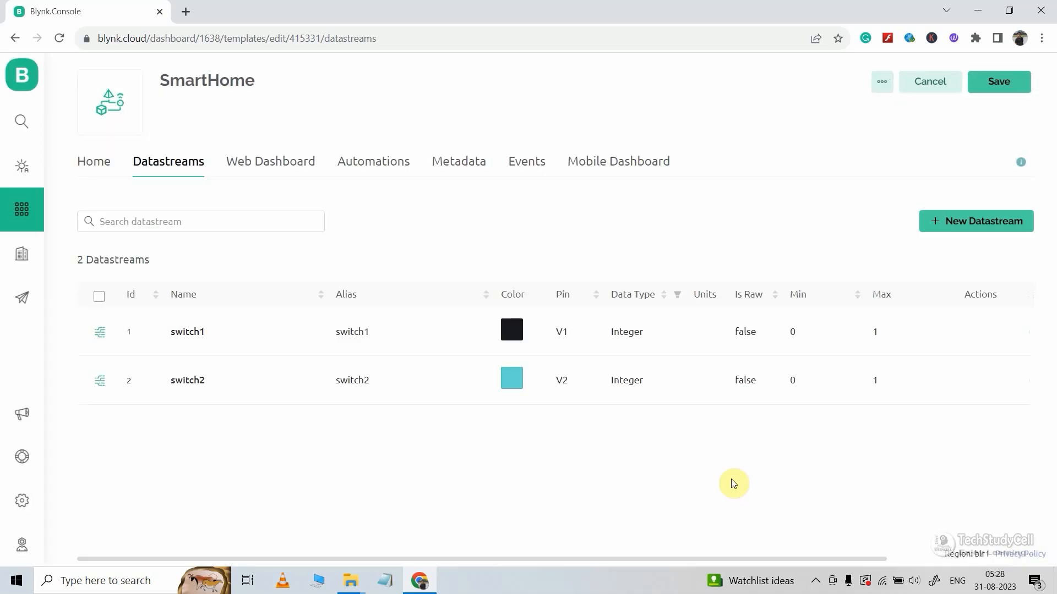
pyautogui.click(975, 221)
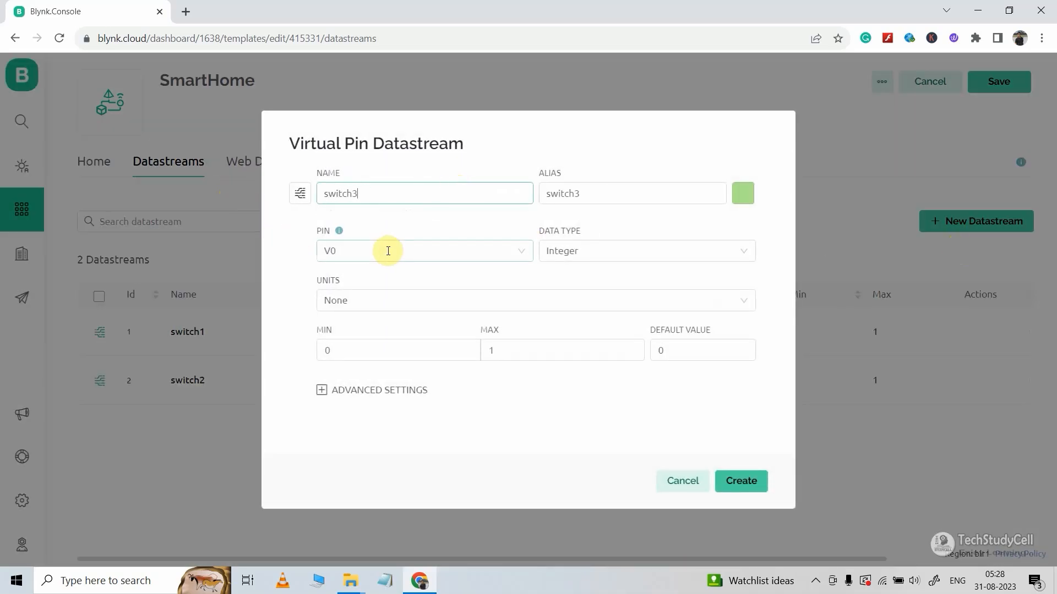
pyautogui.click(739, 481)
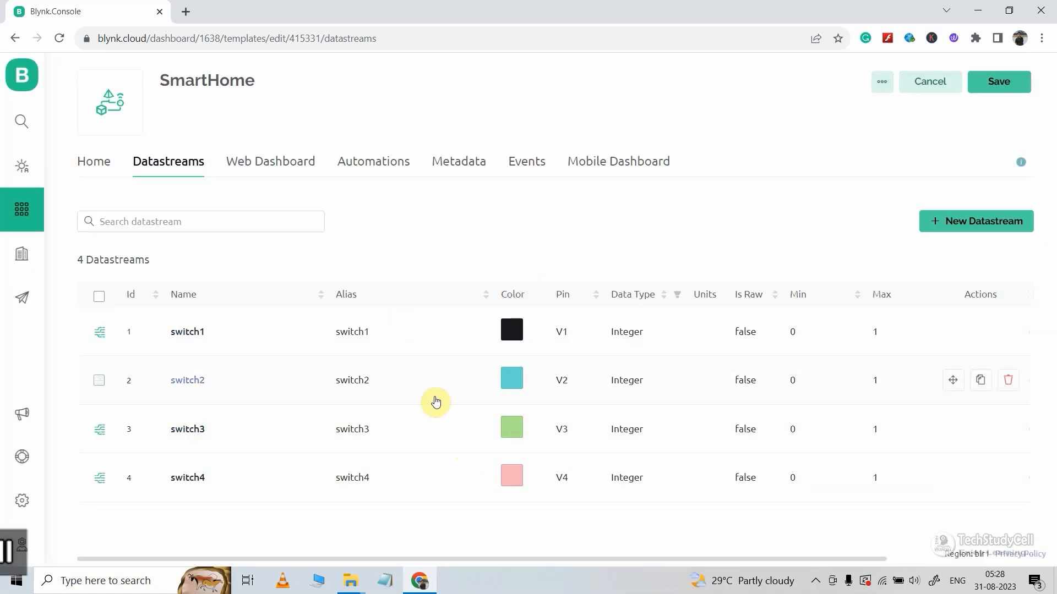
pyautogui.moveTo(562, 477)
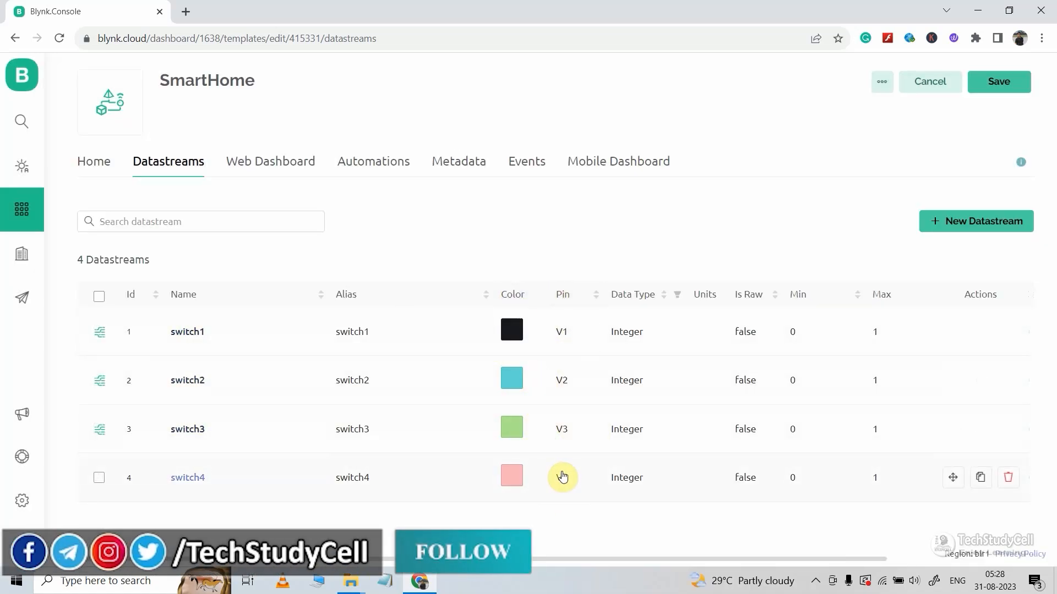
pyautogui.click(373, 161)
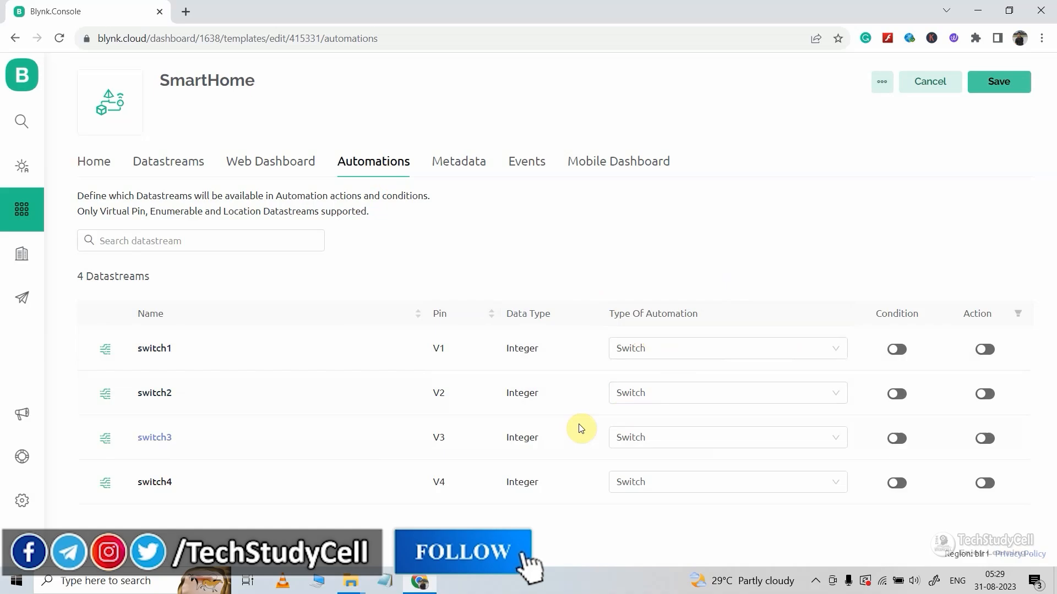
pyautogui.moveTo(796, 411)
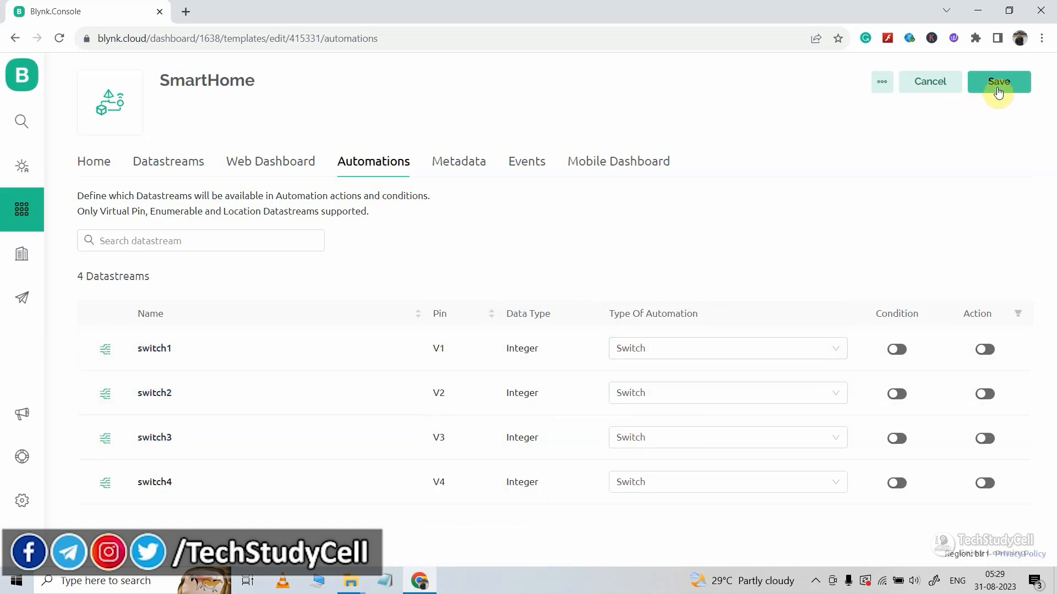
pyautogui.click(998, 81)
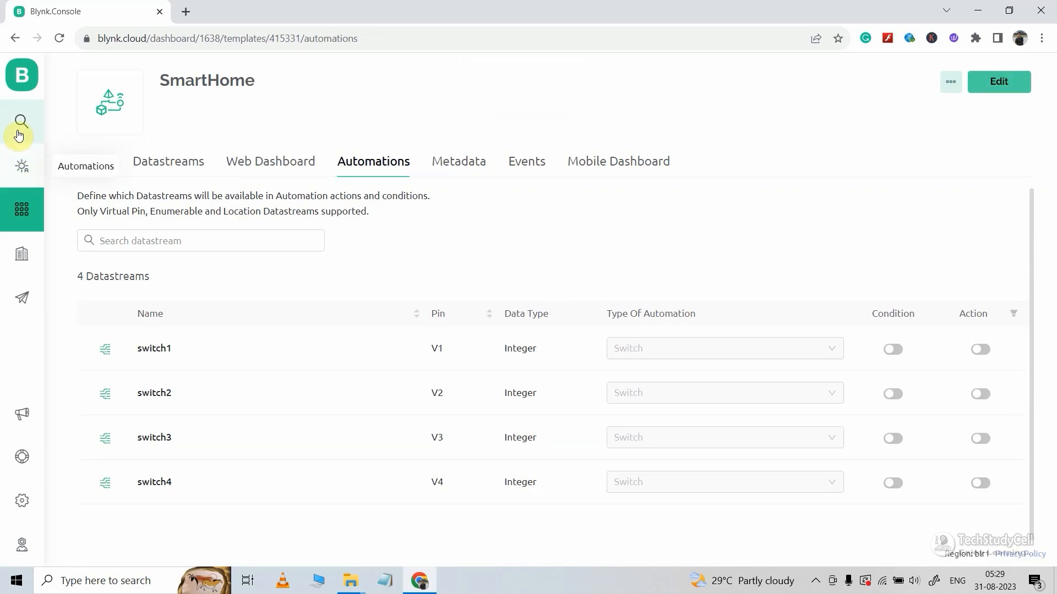
# - Create a new device in My Devices from the SmartHome template
pyautogui.click(21, 126)
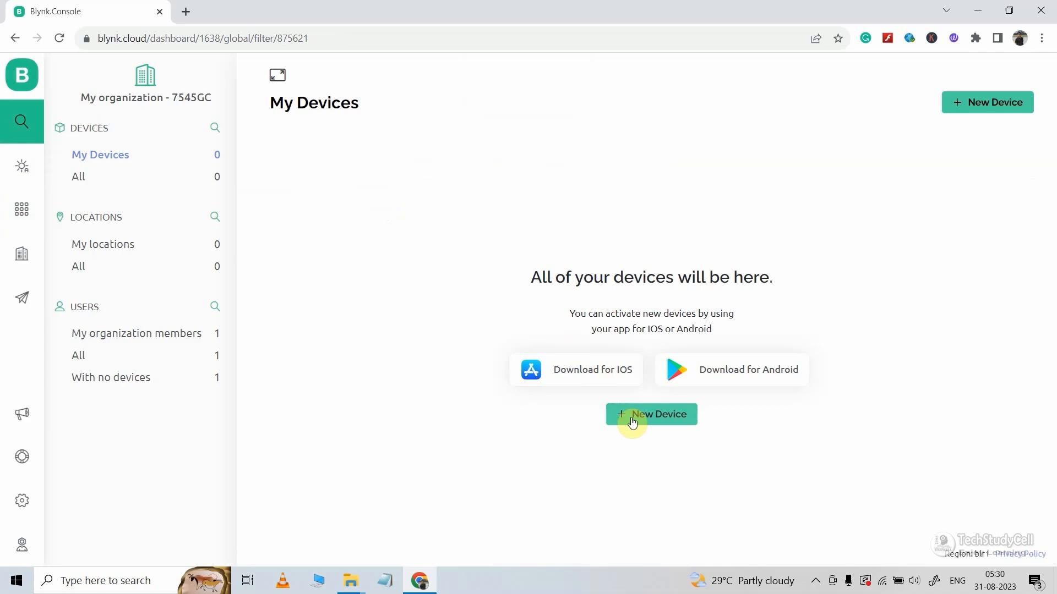
pyautogui.click(651, 414)
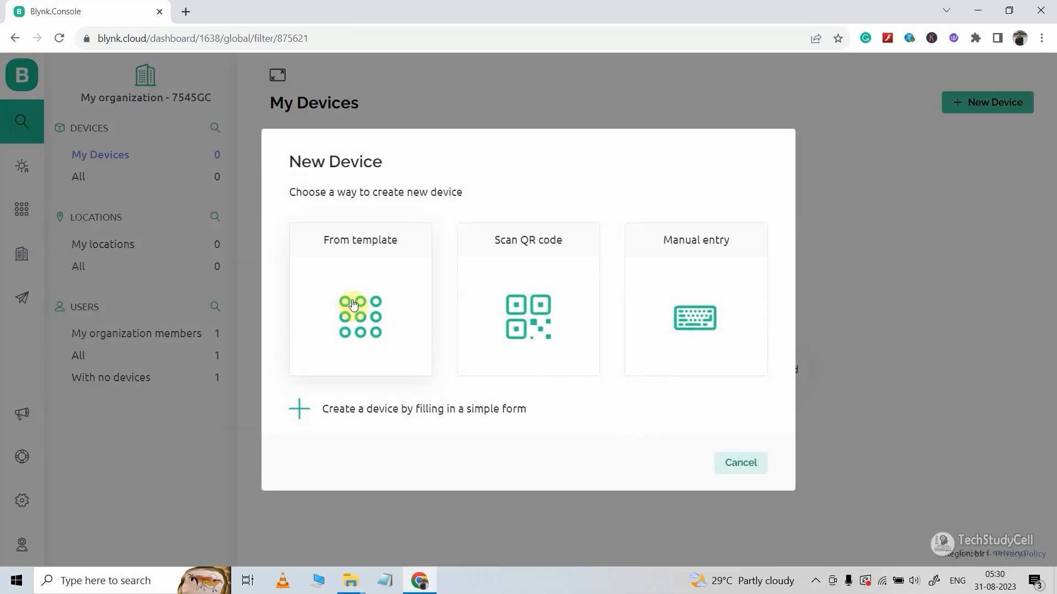
pyautogui.click(359, 299)
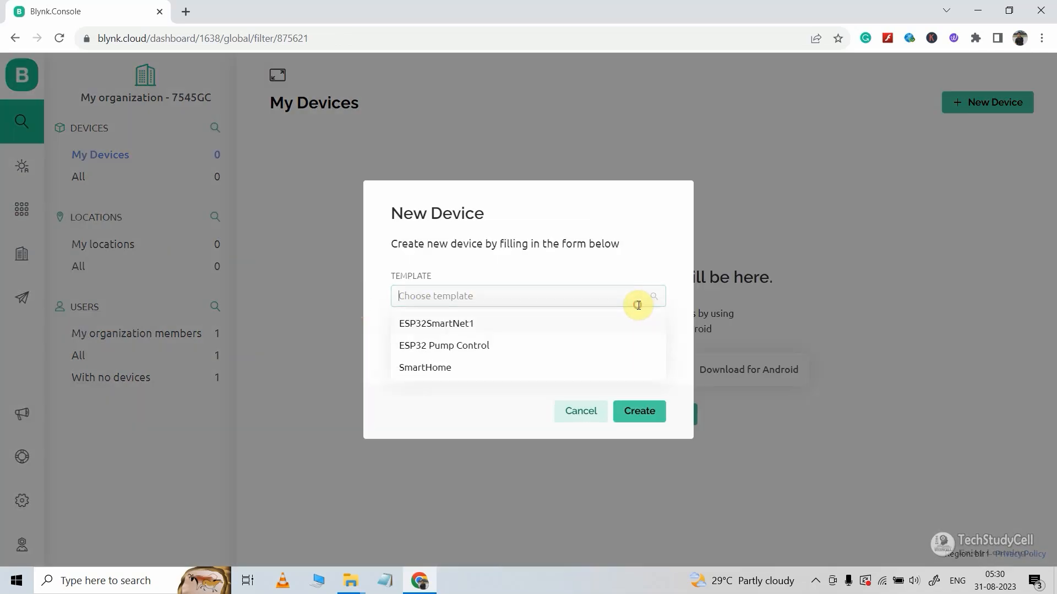
pyautogui.click(638, 412)
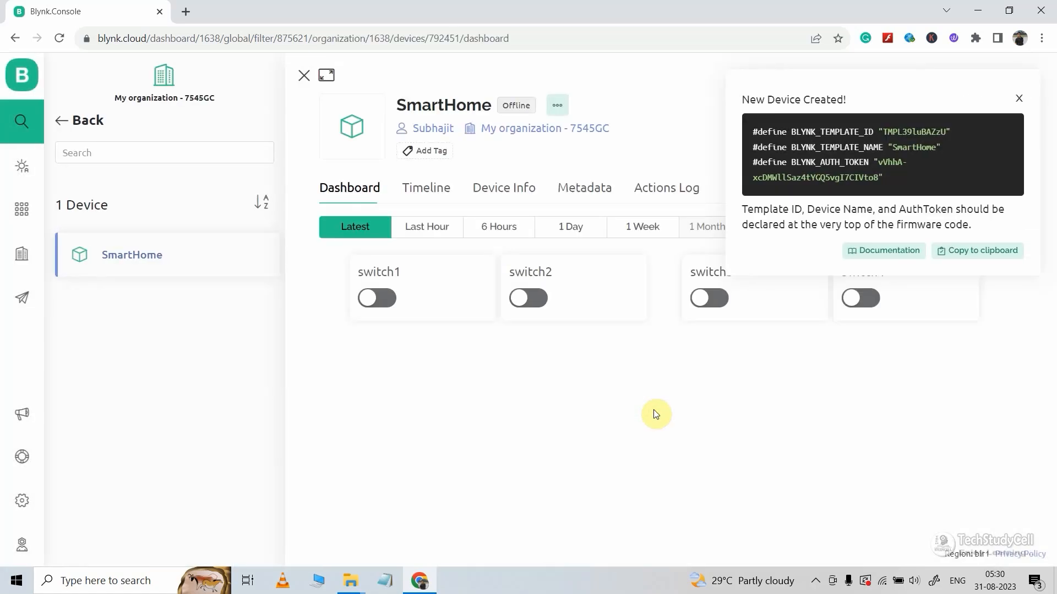
# - Show the device's Device Info and copy its firmware configuration code
pyautogui.click(504, 187)
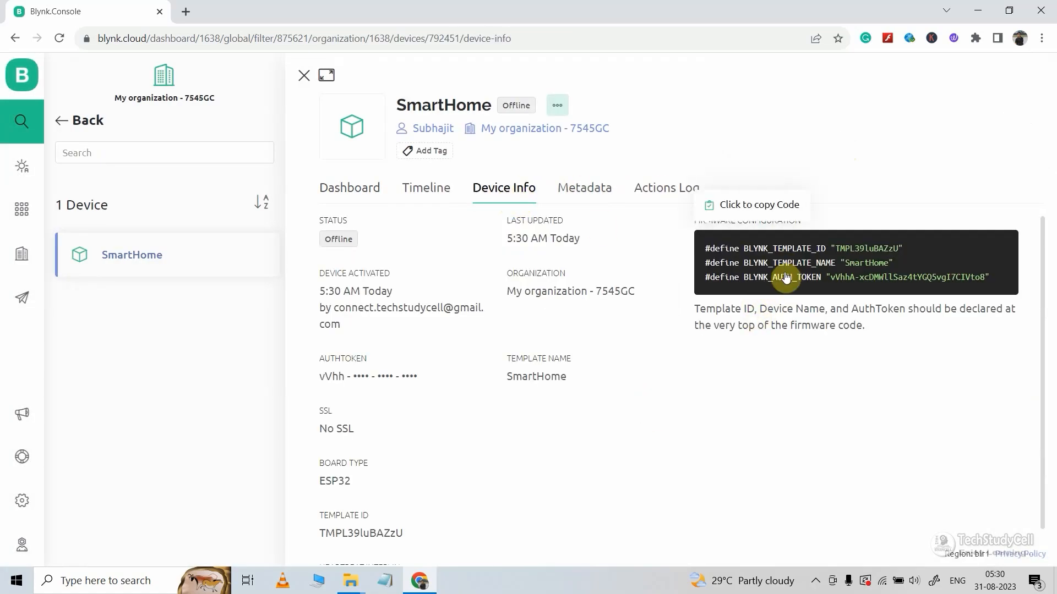
pyautogui.click(349, 581)
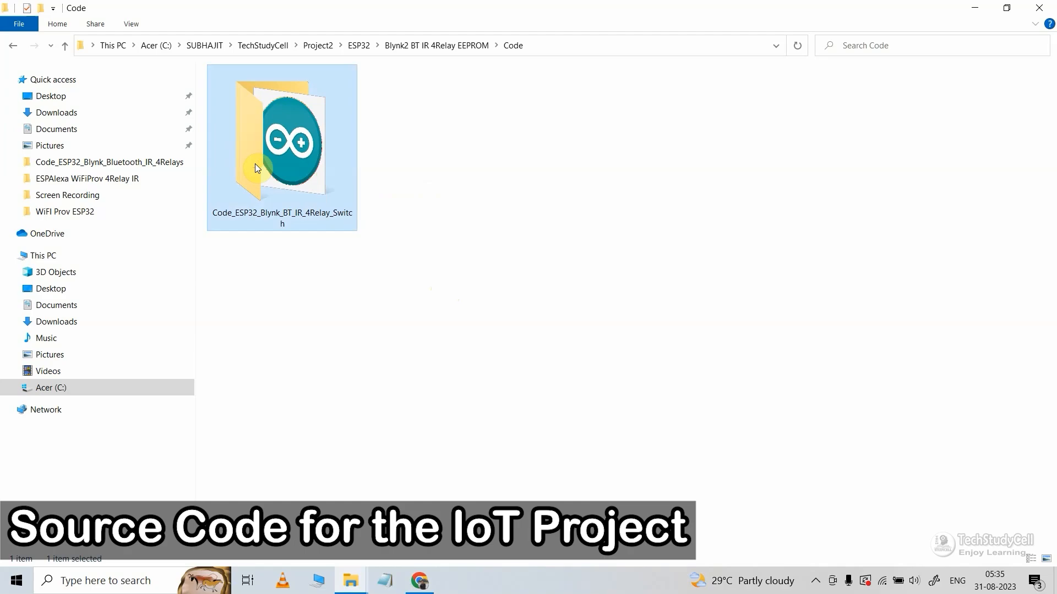
pyautogui.moveTo(312, 178)
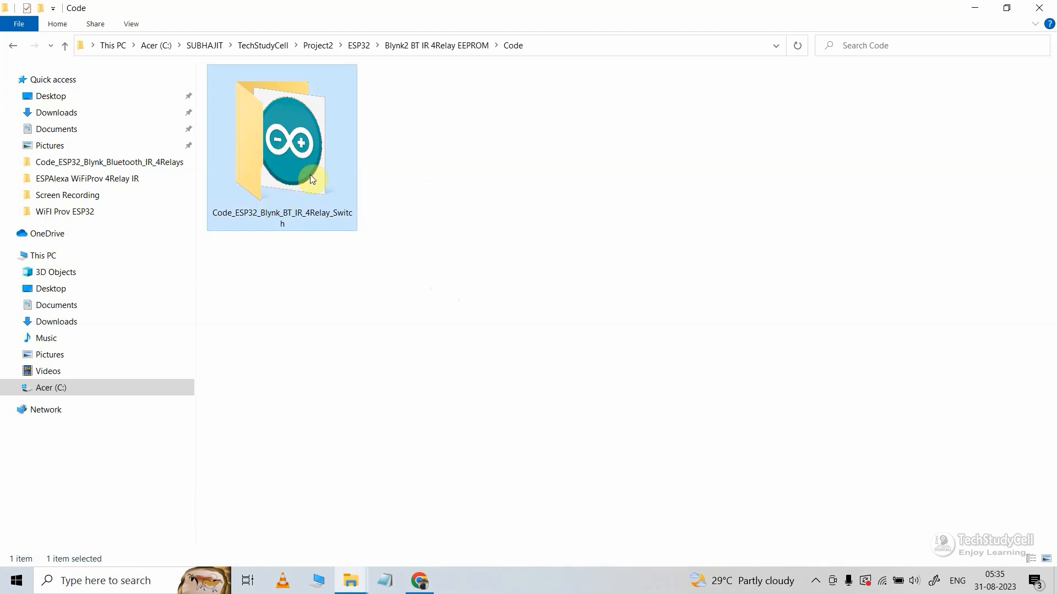
pyautogui.click(418, 580)
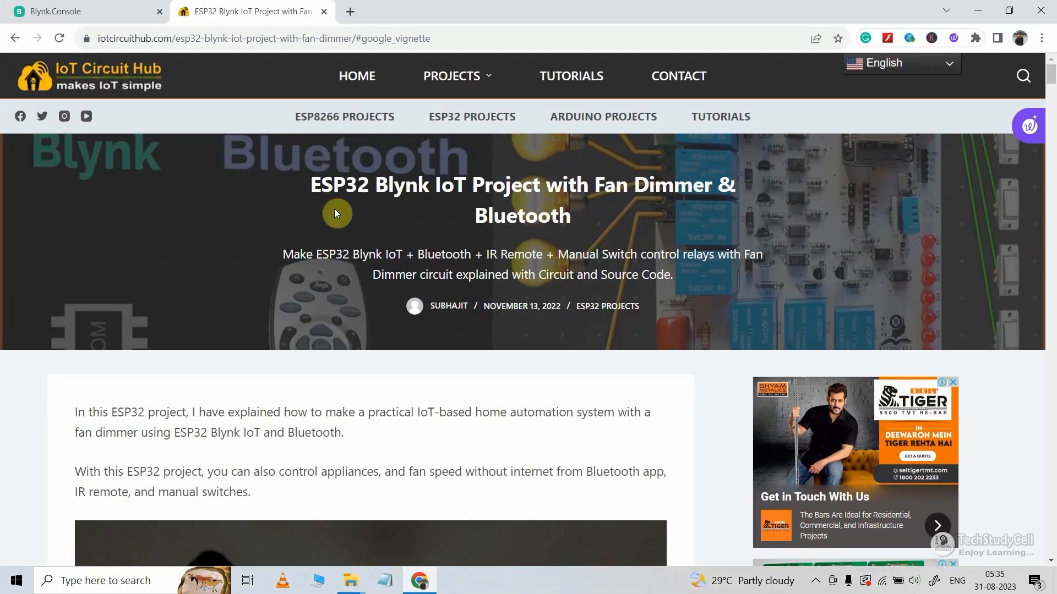
# - Scroll the iotcircuithub article down to the Source Codes for Blynk IoT Projects section
pyautogui.scroll(-3)
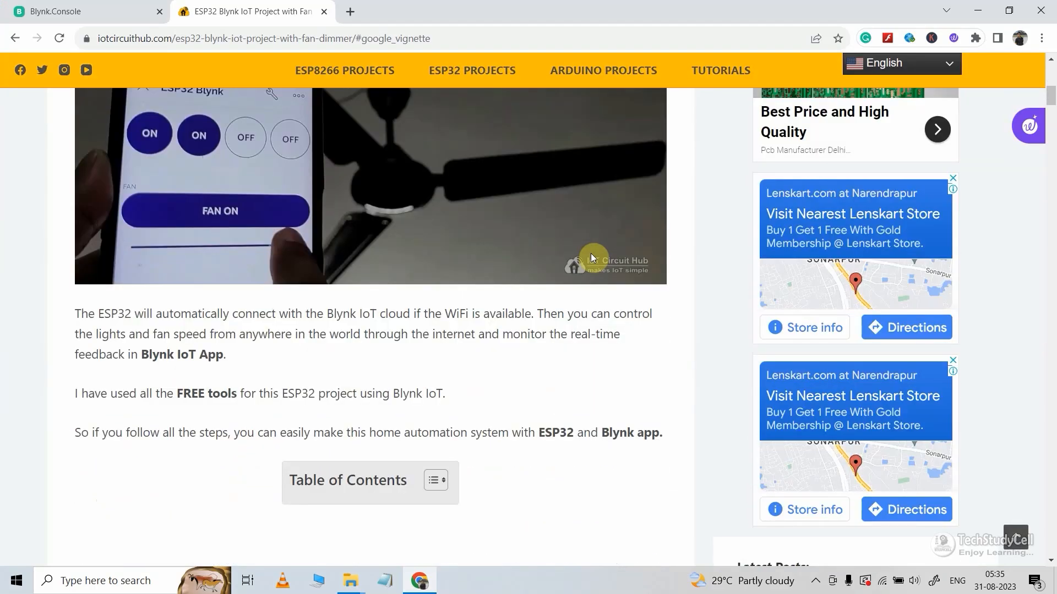
pyautogui.scroll(-3)
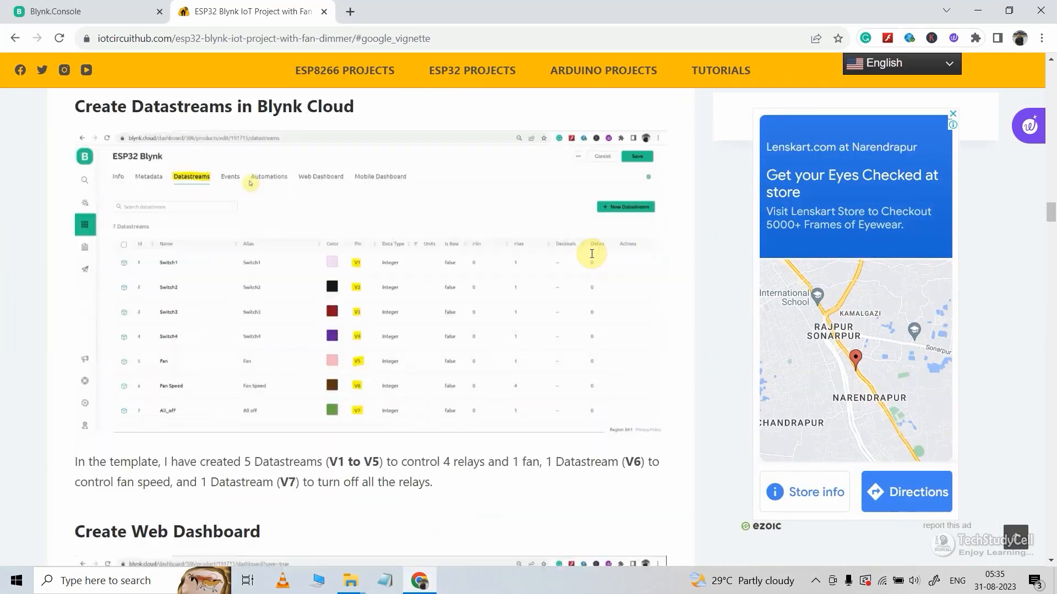
pyautogui.scroll(-3)
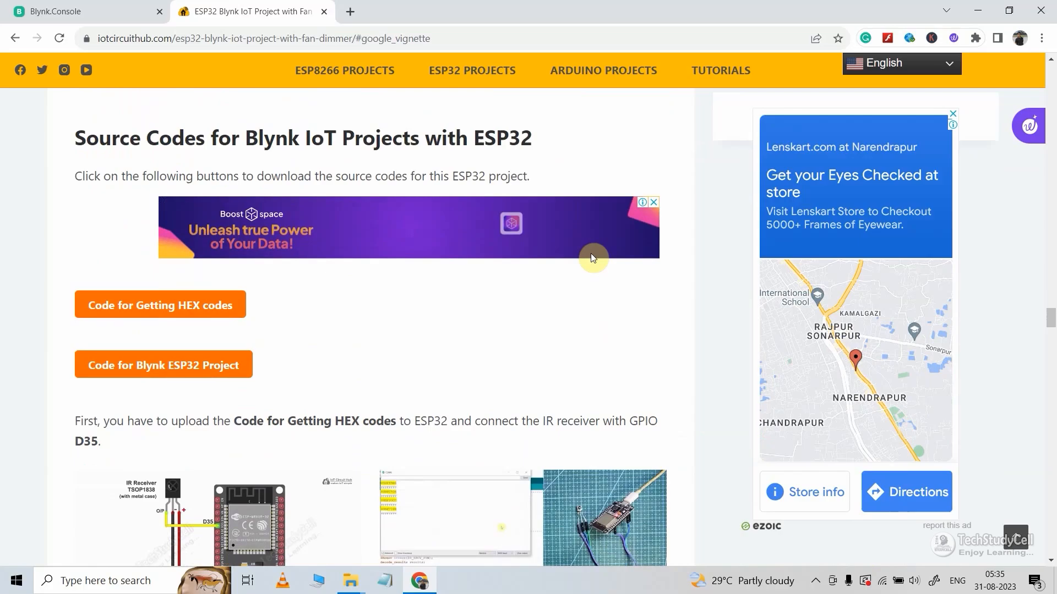
pyautogui.scroll(-3)
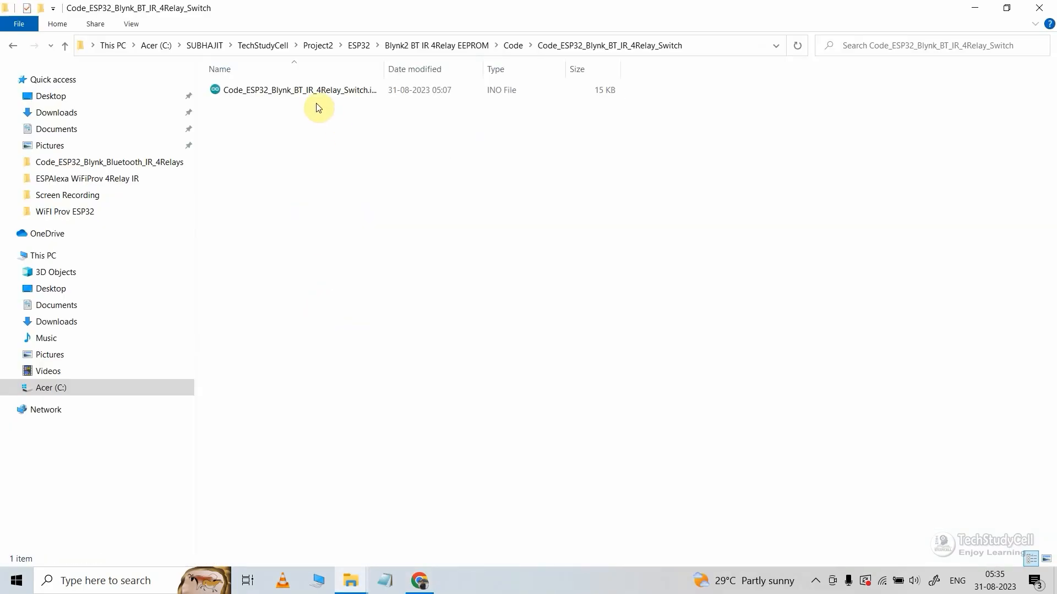
# - Open Code_ESP32_Blynk_BT_IR_4Relay_Switch.ino in Arduino IDE, then return to the Blynk device page
pyautogui.doubleClick(299, 90)
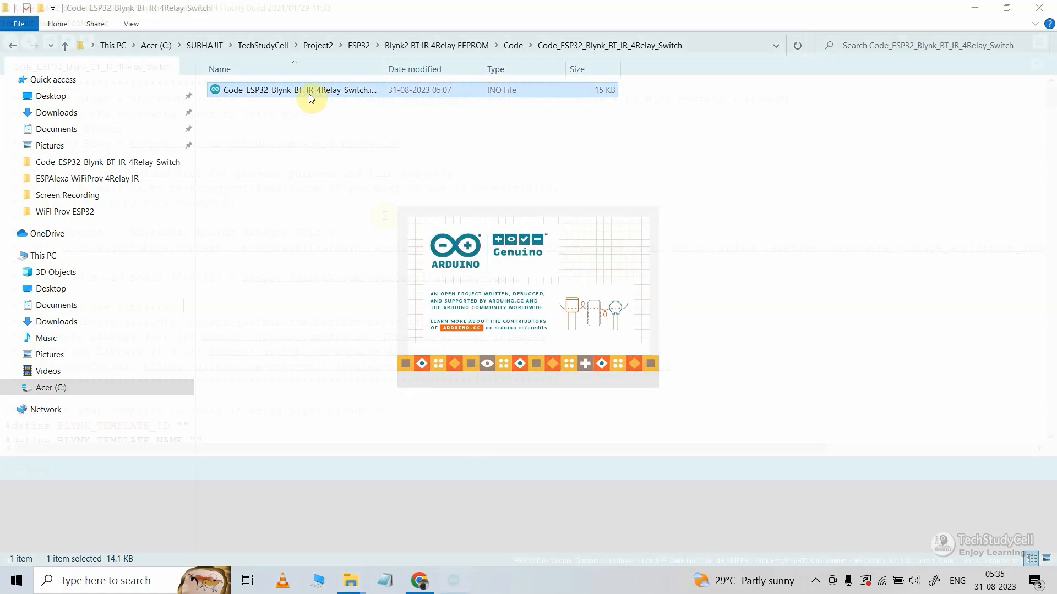
pyautogui.doubleClick(297, 90)
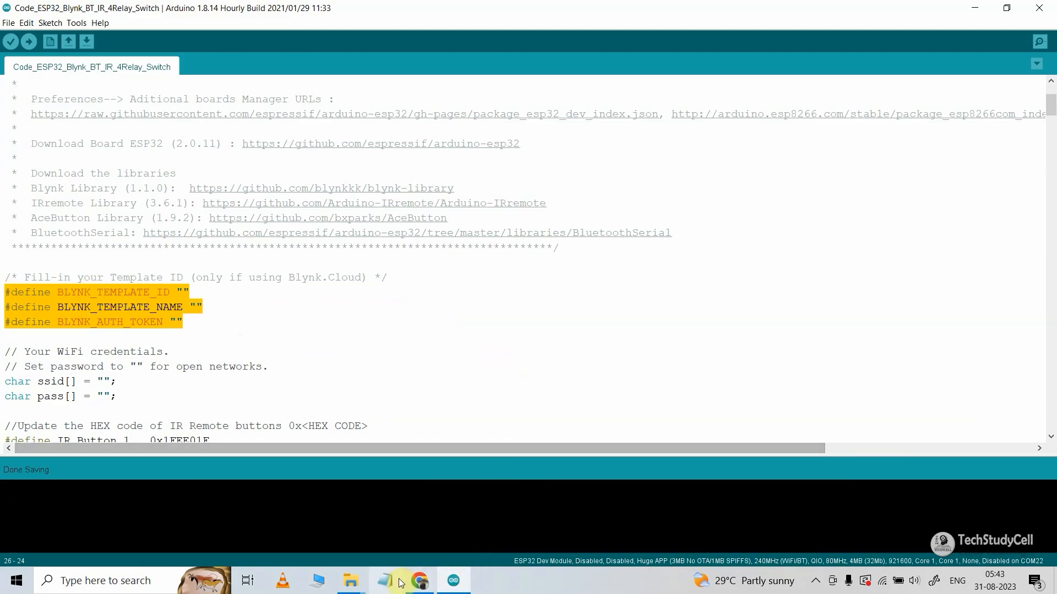
pyautogui.click(419, 580)
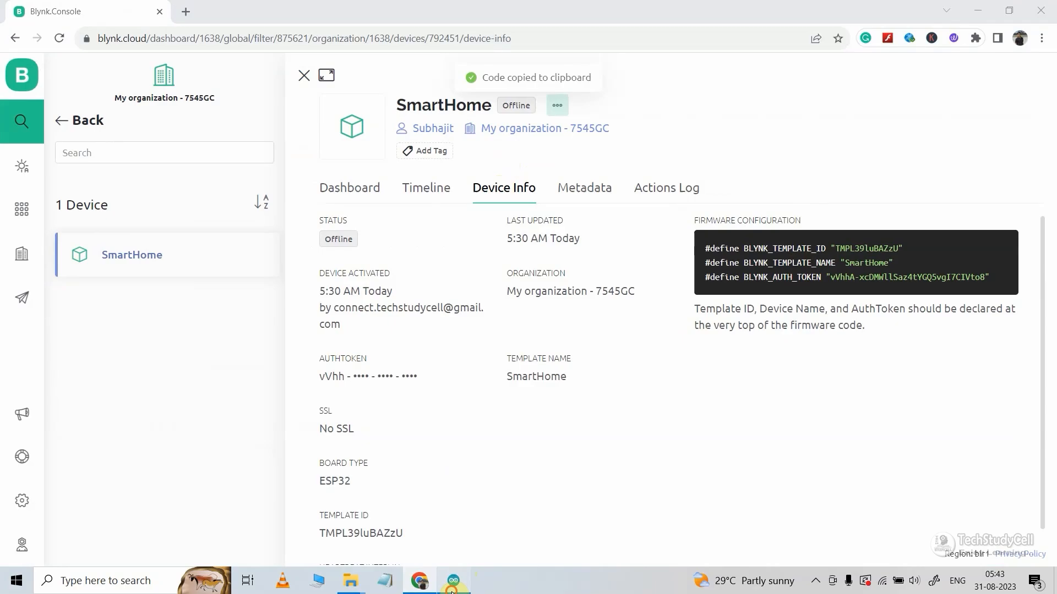
# - Return to the sketch in the Arduino IDE editor
pyautogui.click(454, 581)
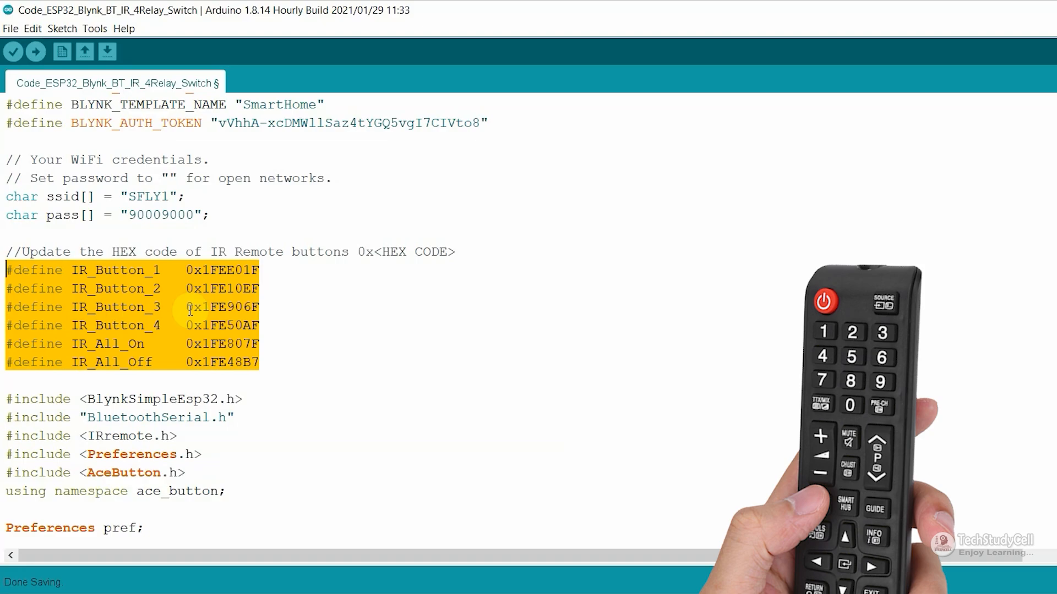
pyautogui.moveTo(270, 317)
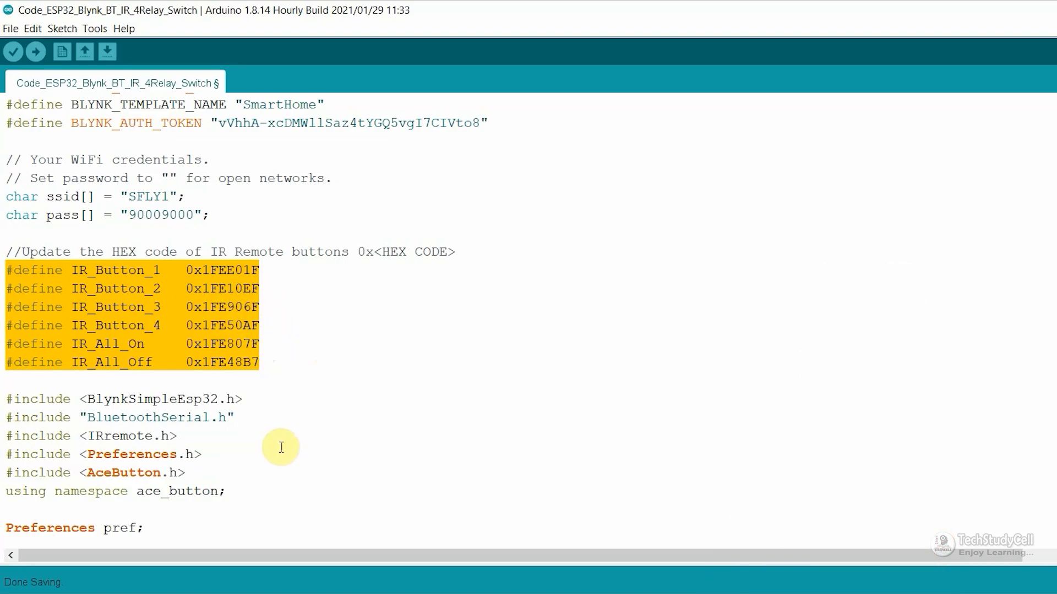
pyautogui.scroll(-3)
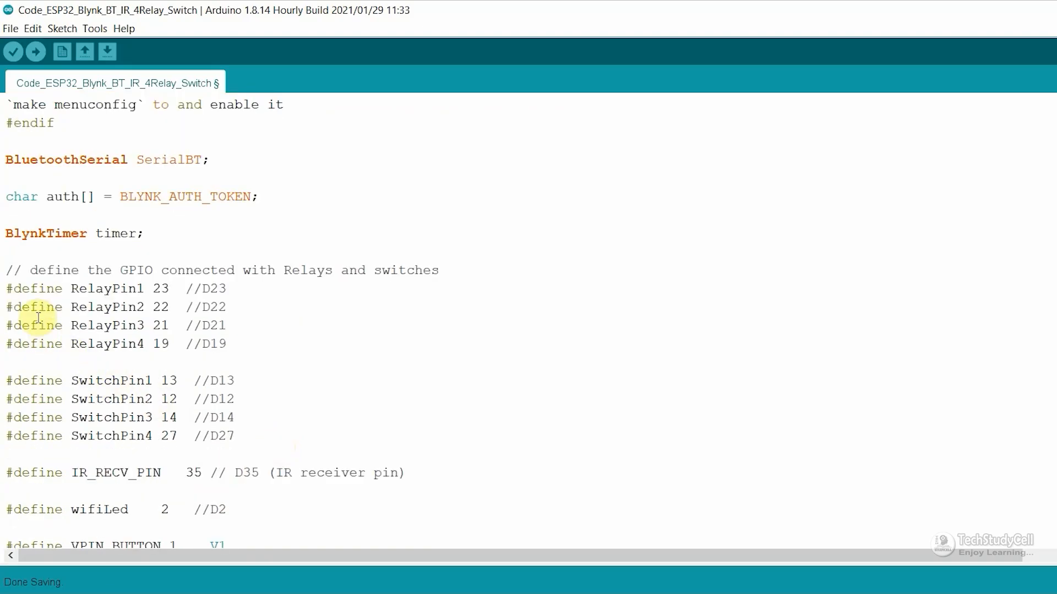
pyautogui.scroll(-3)
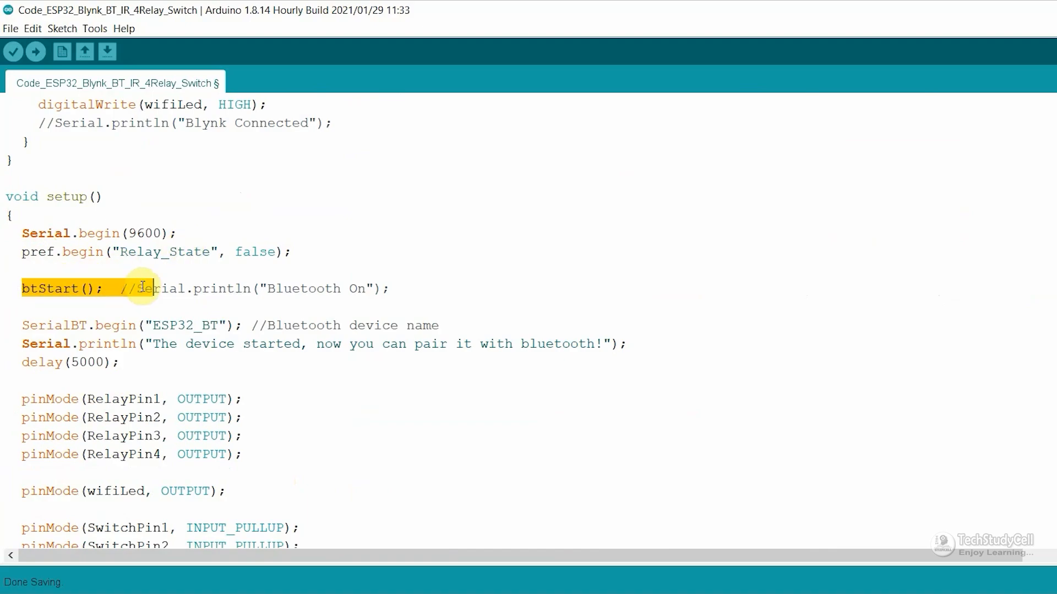
pyautogui.scroll(-3)
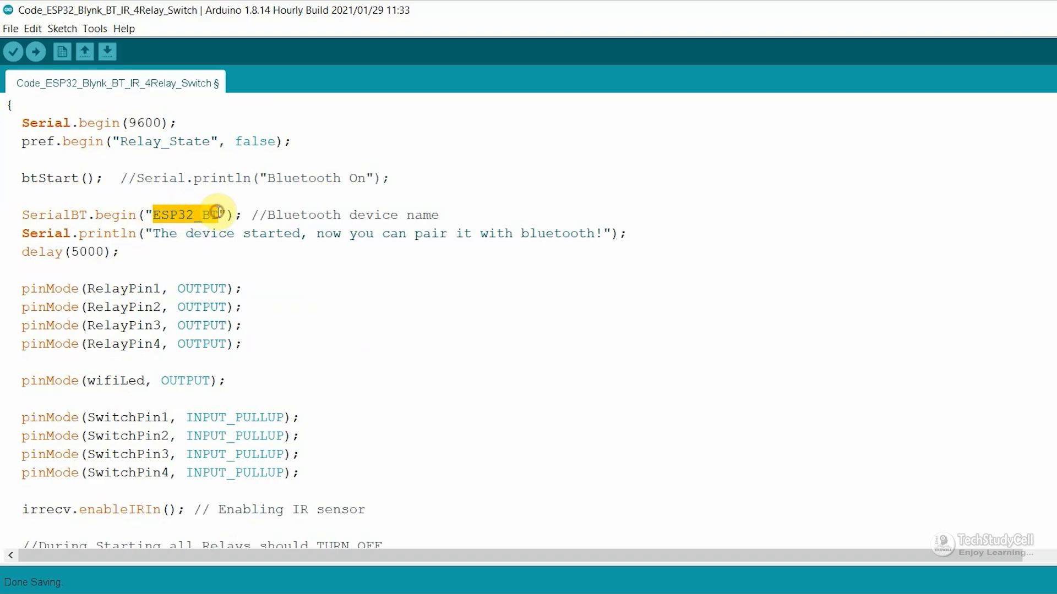
pyautogui.scroll(-3)
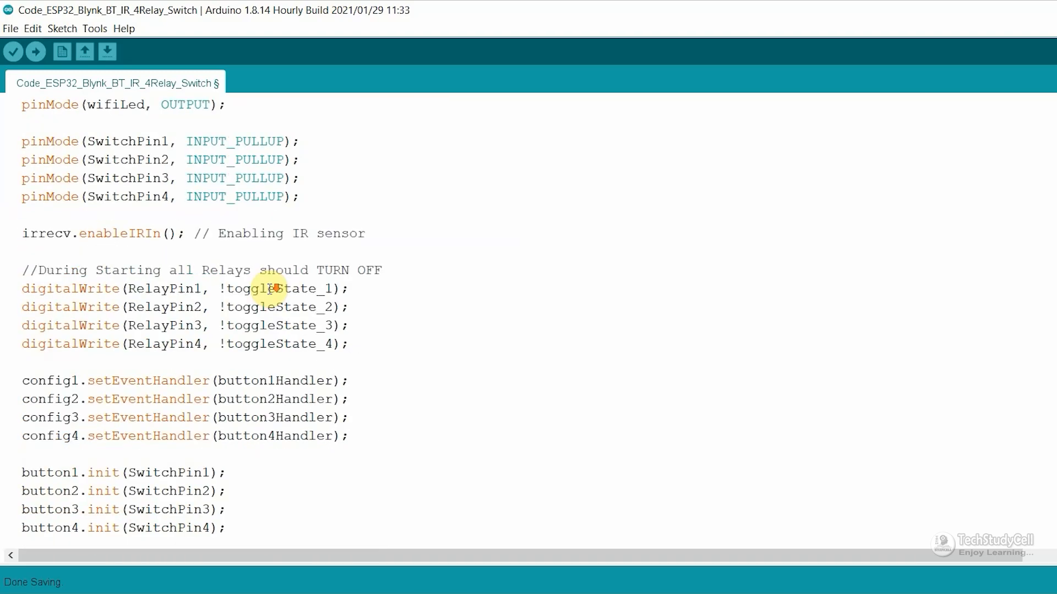
pyautogui.scroll(-3)
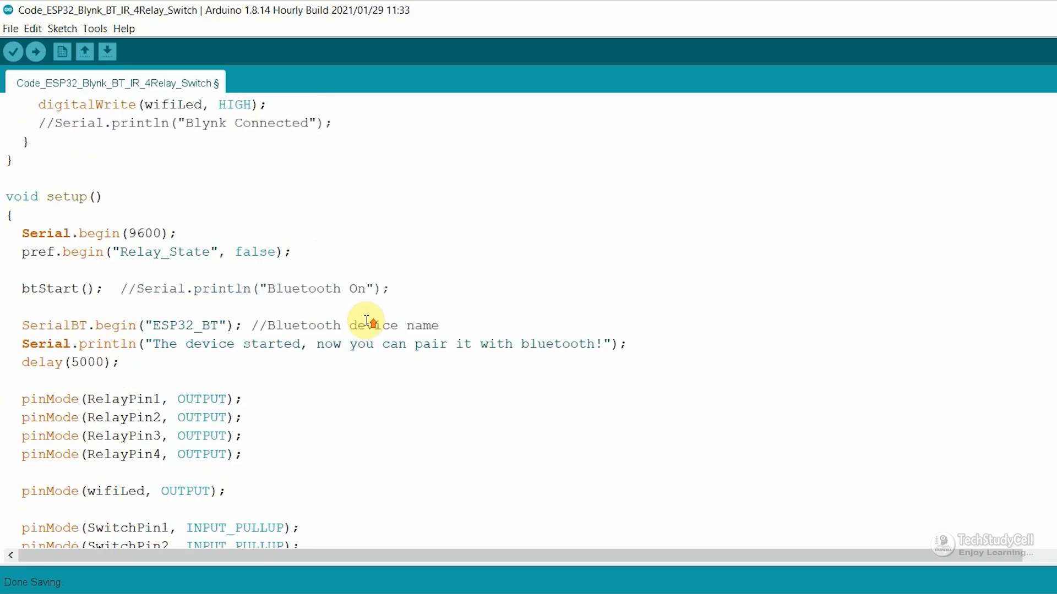
pyautogui.scroll(-3)
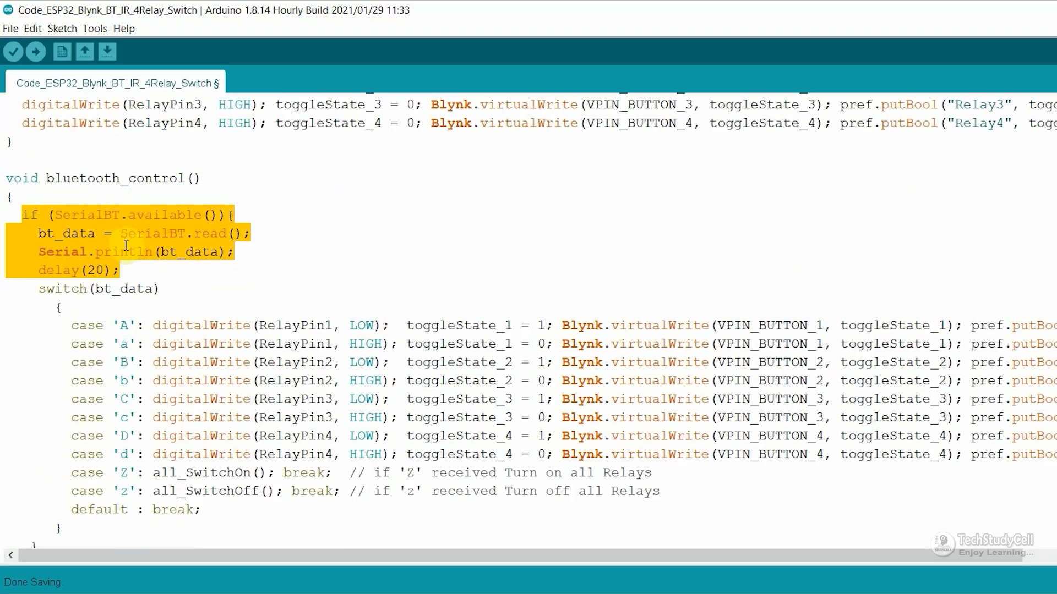
pyautogui.scroll(-3)
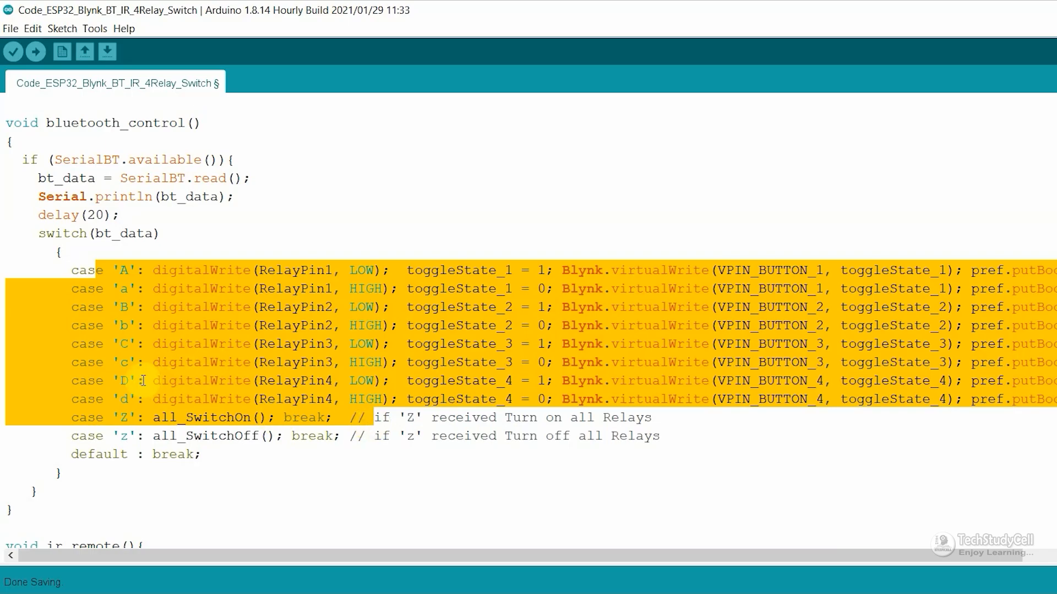
pyautogui.scroll(3)
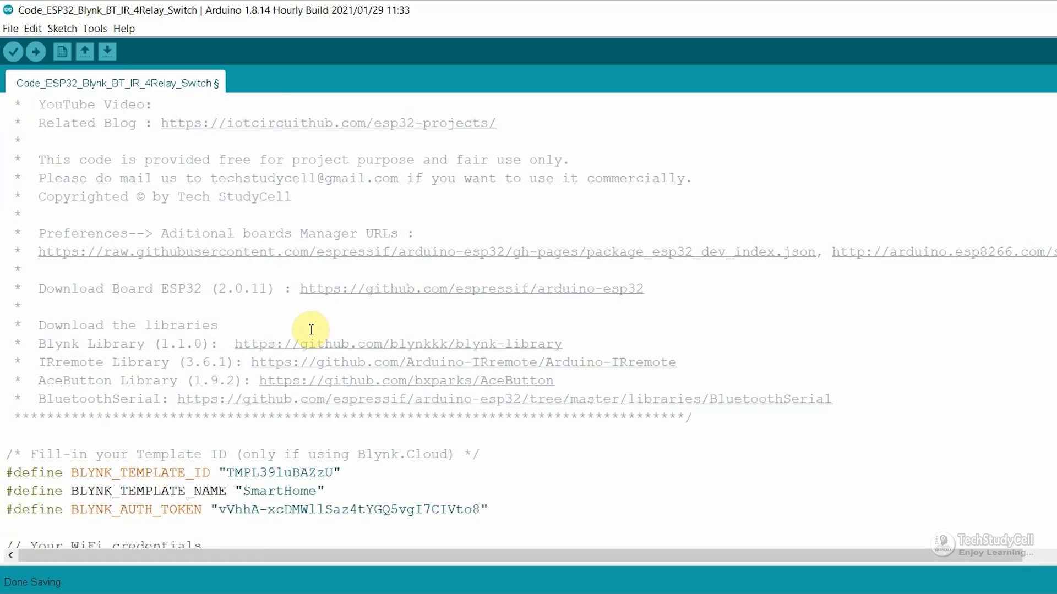
# - Check the Tools board settings and select COM22 as the upload port
pyautogui.click(94, 28)
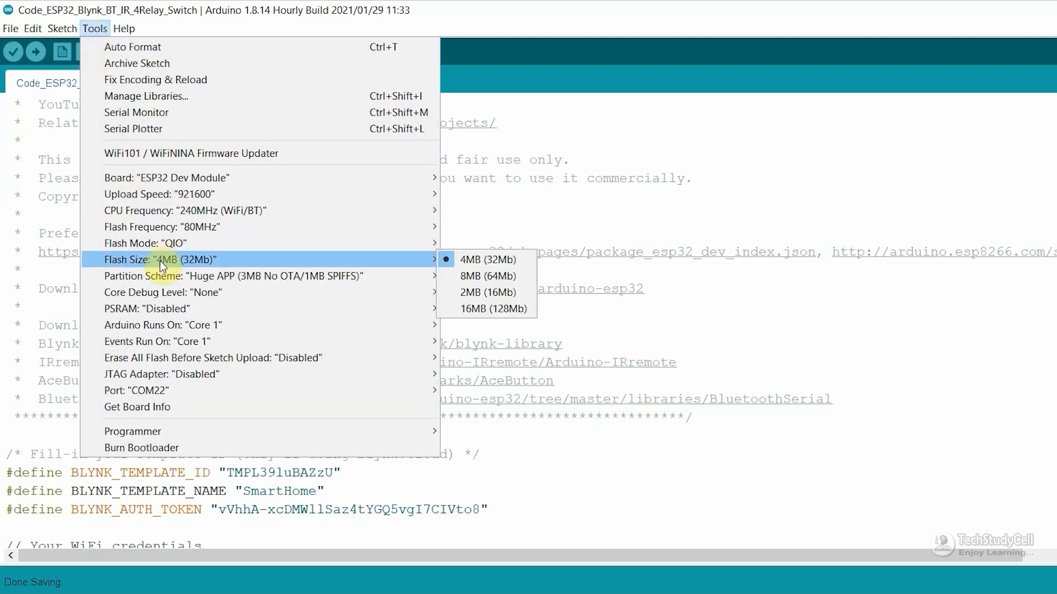
pyautogui.moveTo(168, 177)
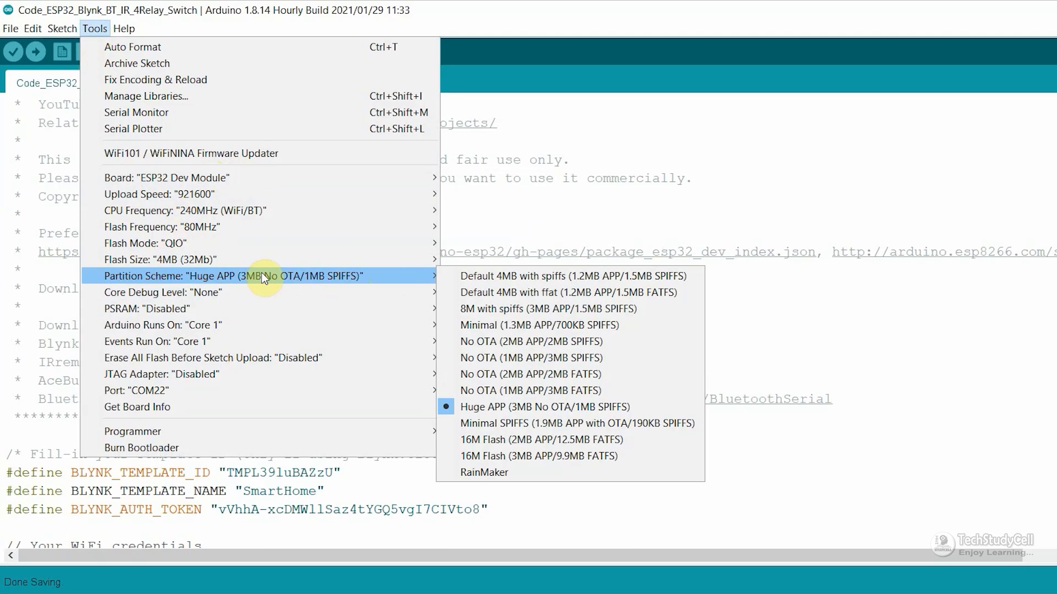
pyautogui.moveTo(531, 406)
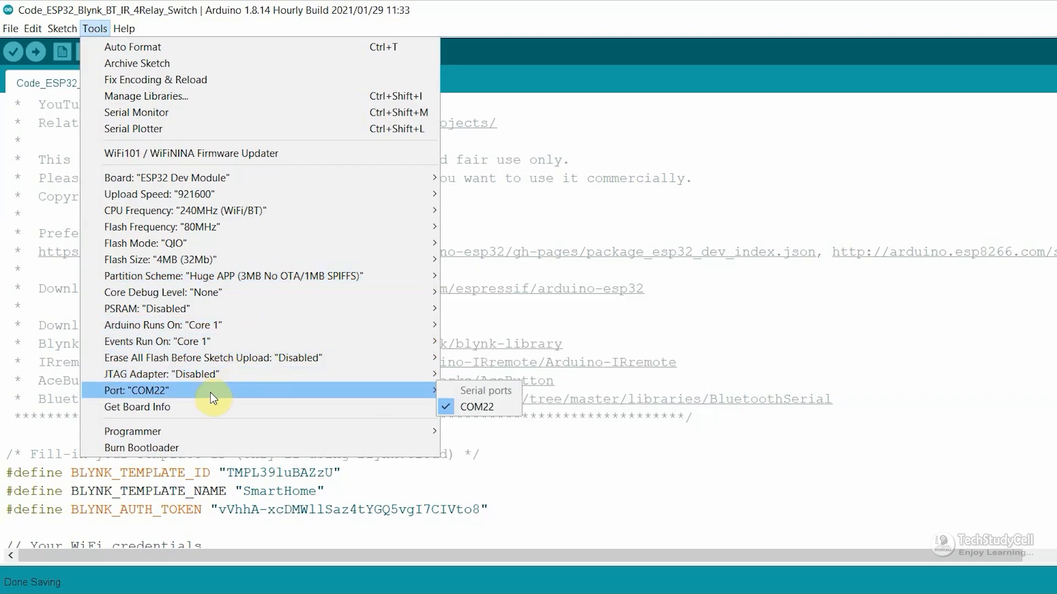
pyautogui.click(35, 52)
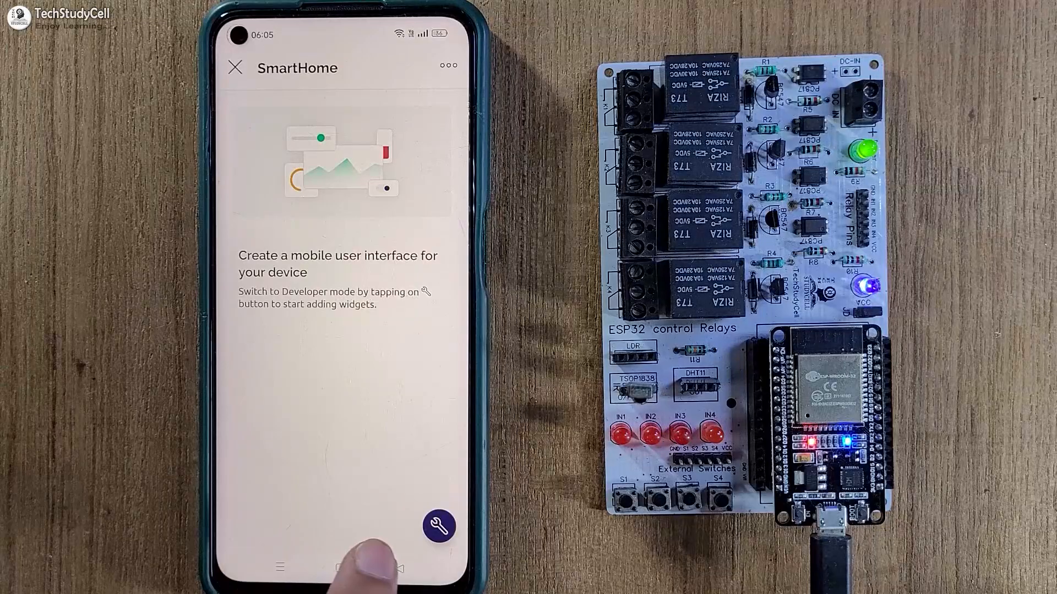
# - In developer mode, add a Switch-mode Button widget linked to switch1 (V1)
pyautogui.click(439, 525)
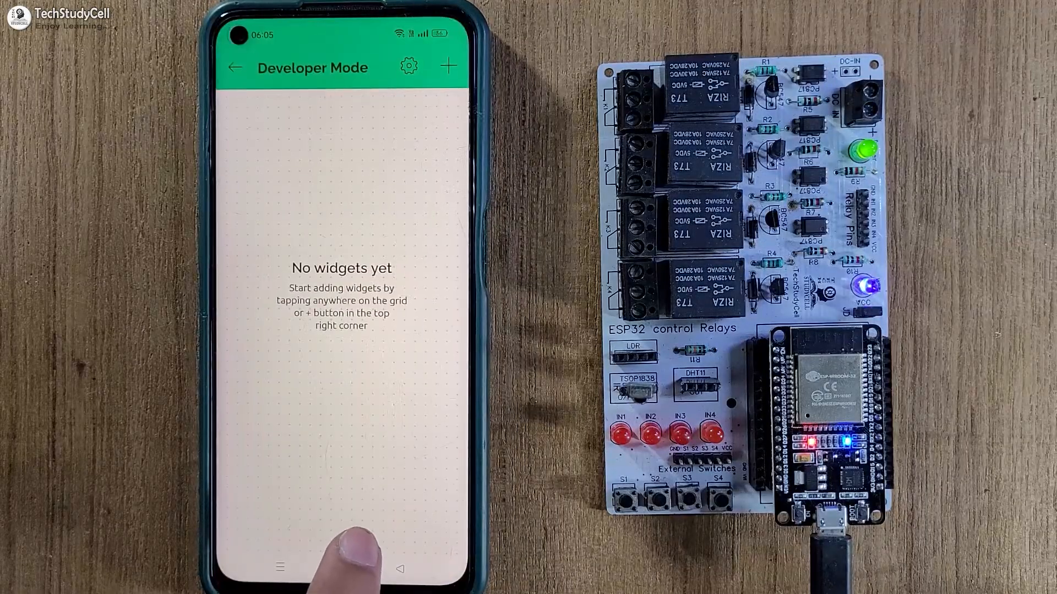
pyautogui.click(448, 66)
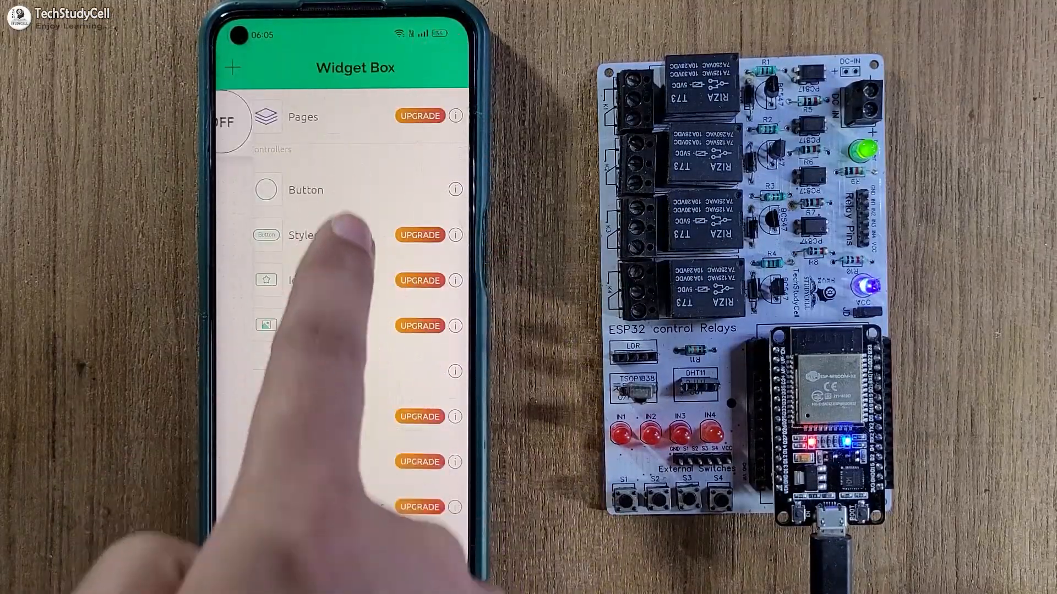
pyautogui.click(235, 67)
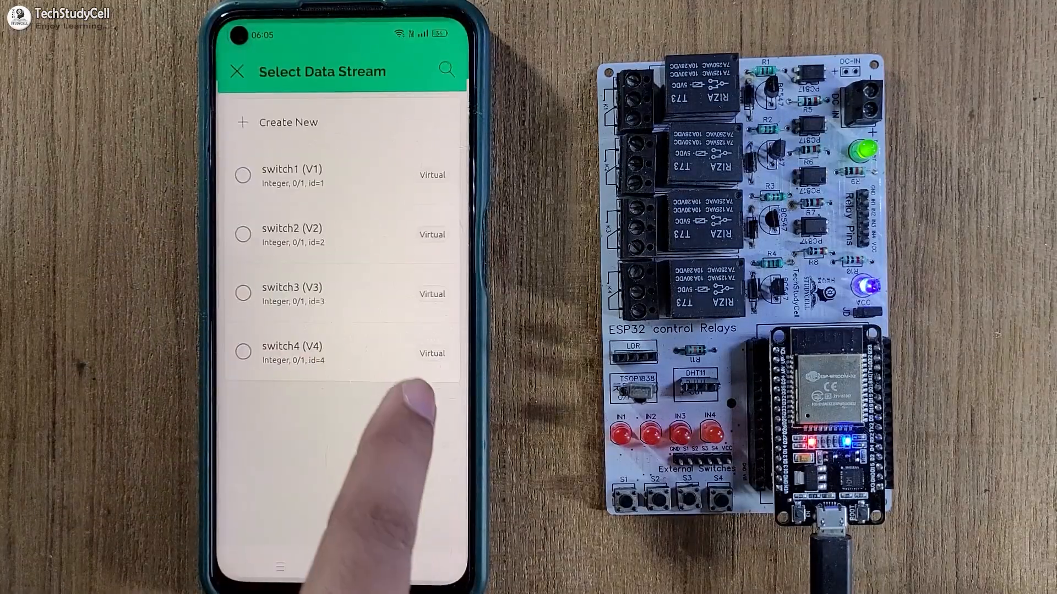
pyautogui.click(291, 176)
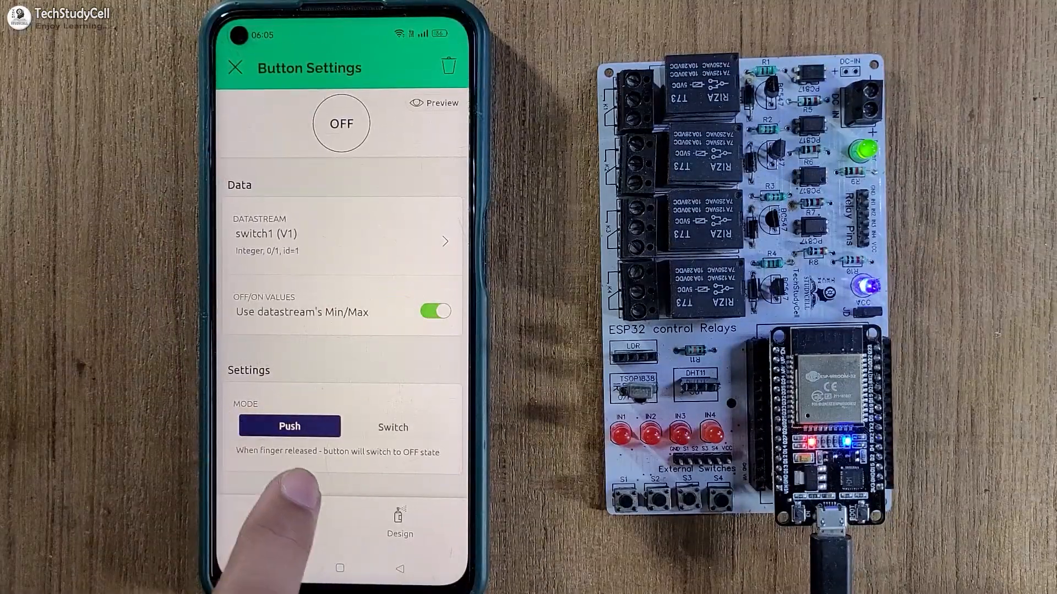
pyautogui.click(392, 427)
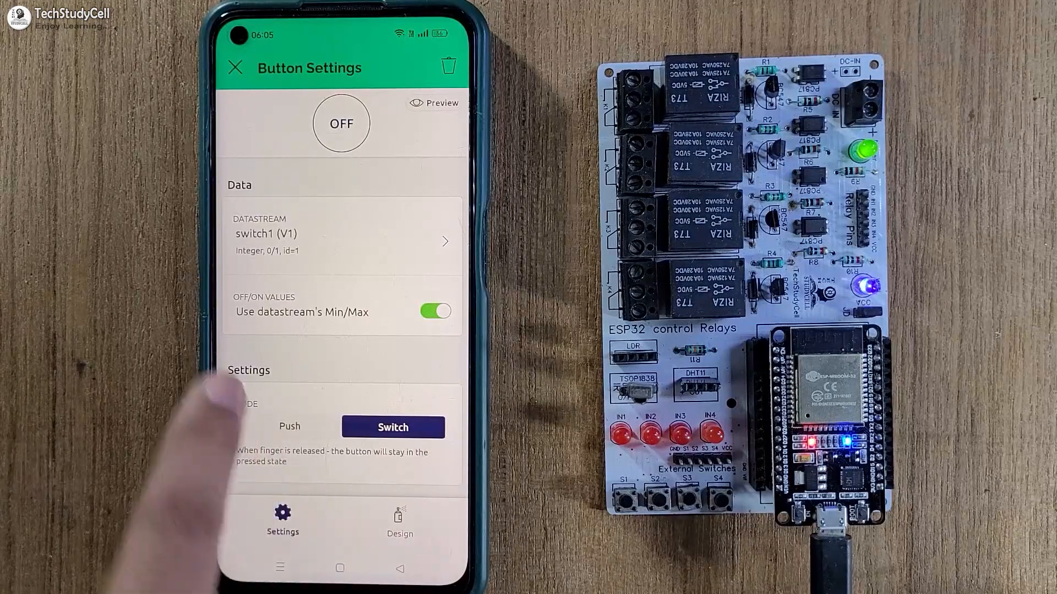
pyautogui.click(235, 67)
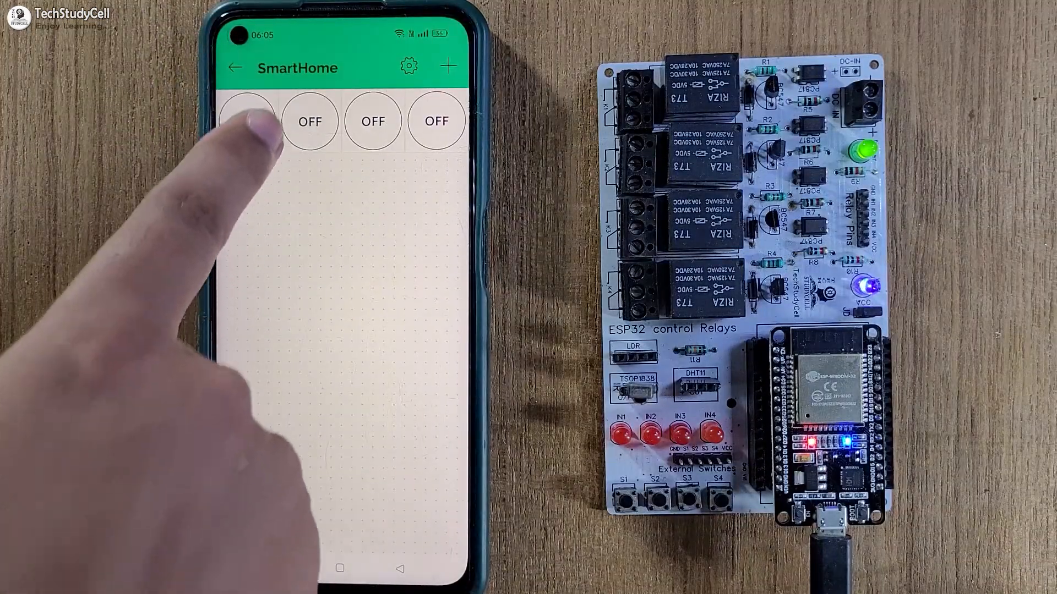
# - Configure the other buttons for the remaining switch datastreams V2–V4
pyautogui.click(247, 121)
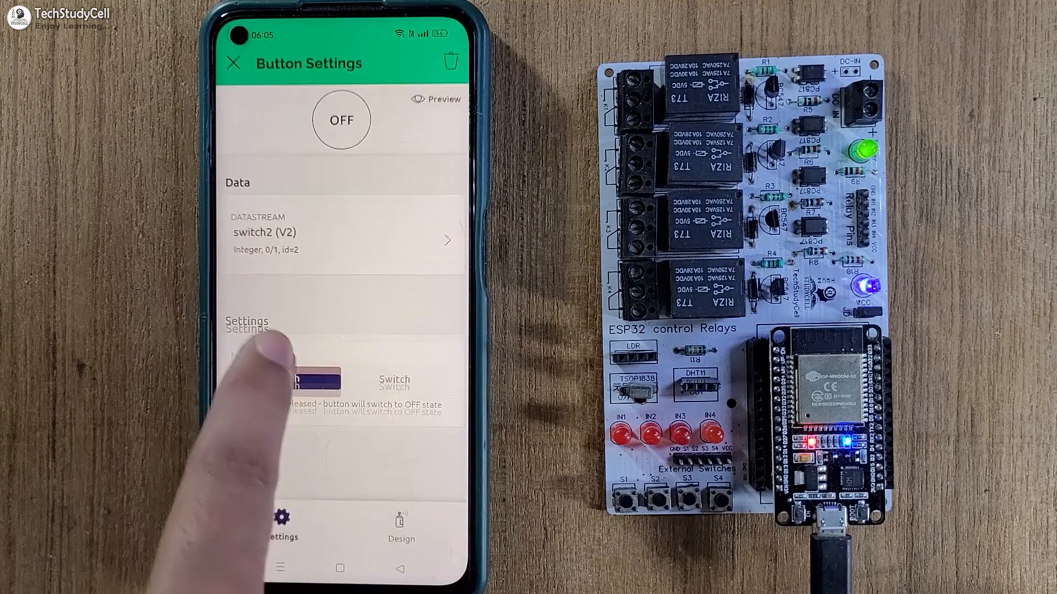
pyautogui.click(337, 233)
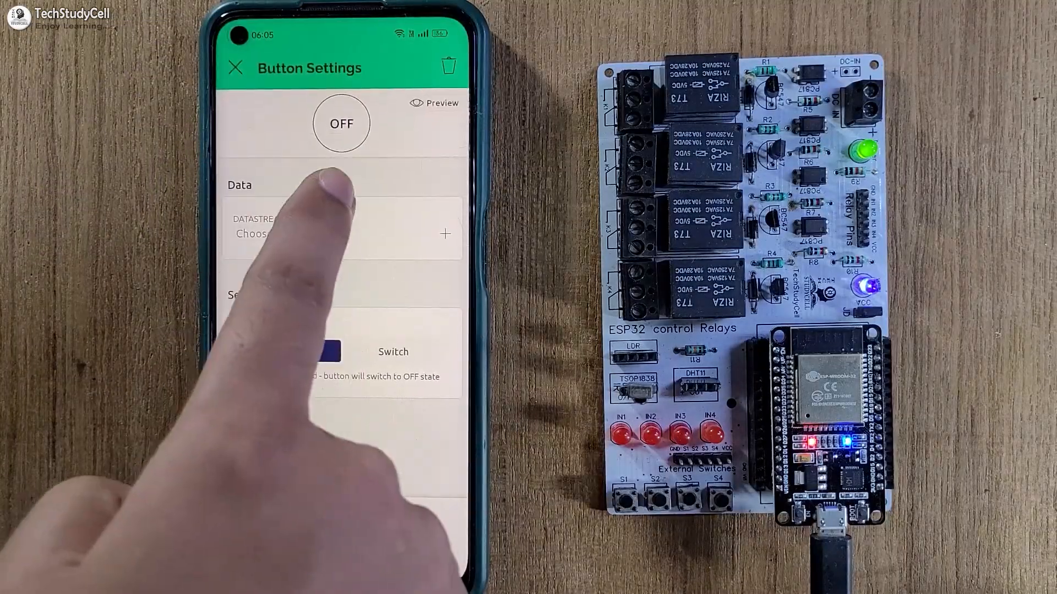
pyautogui.click(236, 68)
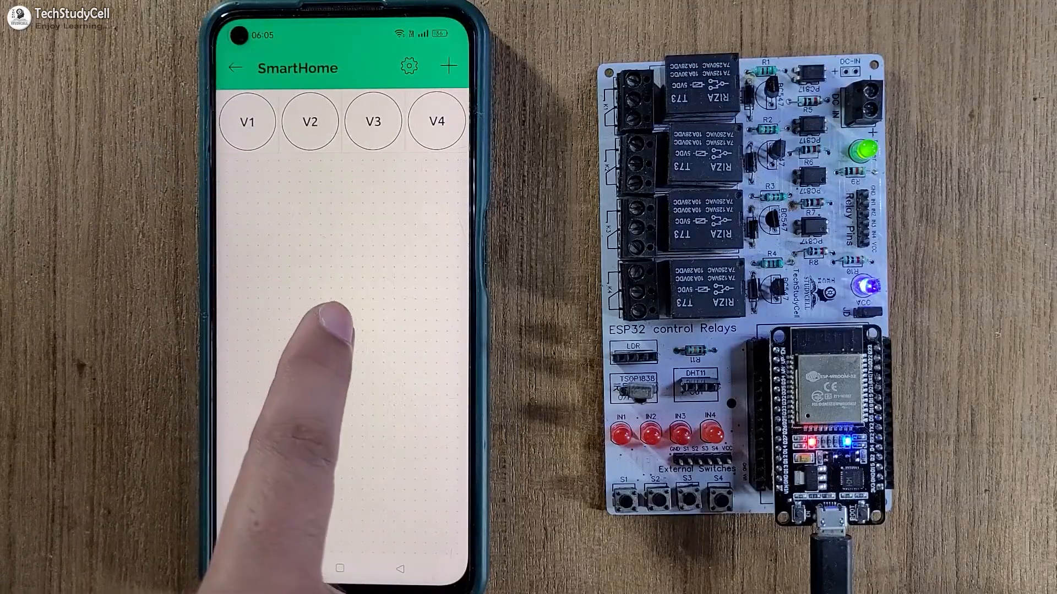
pyautogui.click(449, 67)
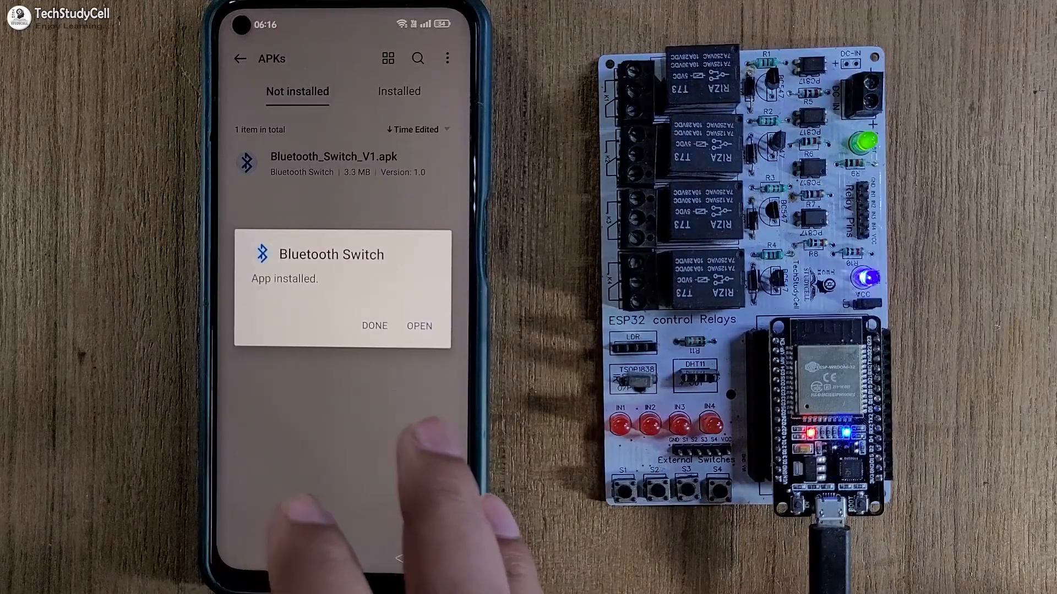
# - Finish installing Bluetooth_Switch_V1.apk by dismissing the App installed confirmation
pyautogui.click(419, 325)
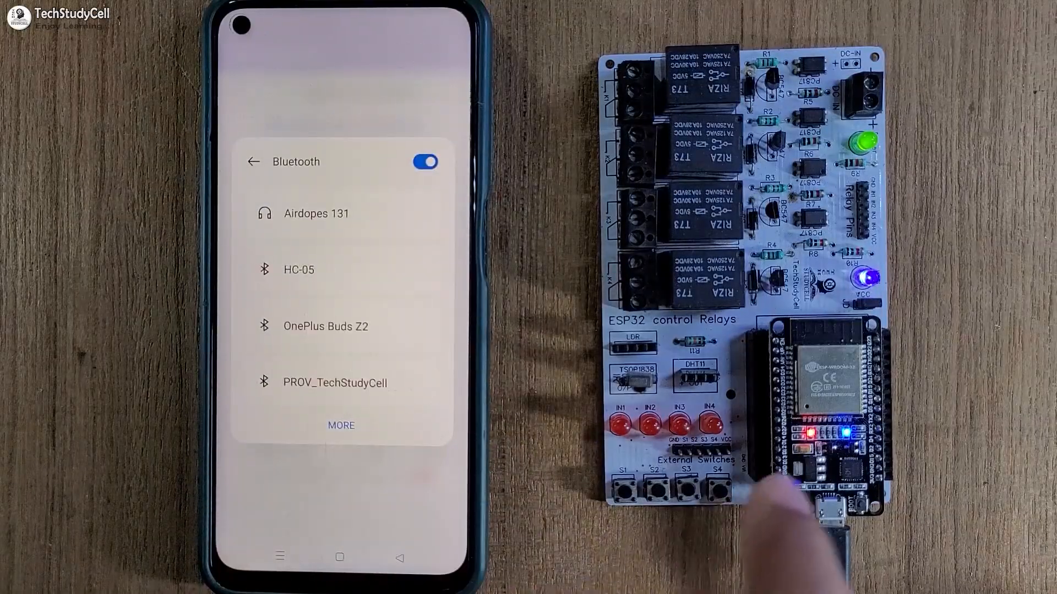
# - Open full Bluetooth settings, select ESP32_BT, and confirm the pairing
pyautogui.click(340, 426)
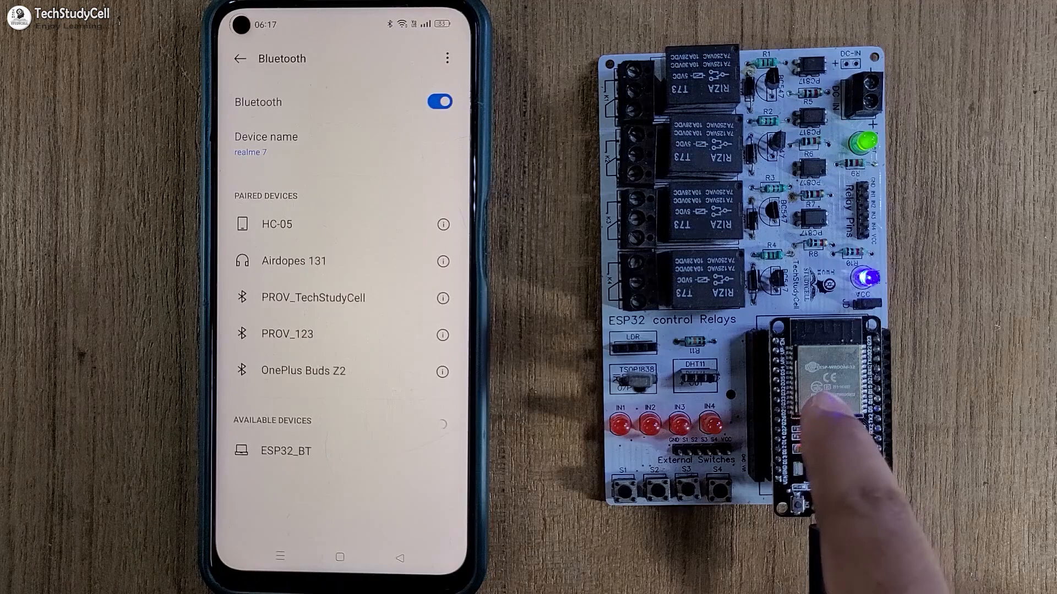
pyautogui.click(285, 451)
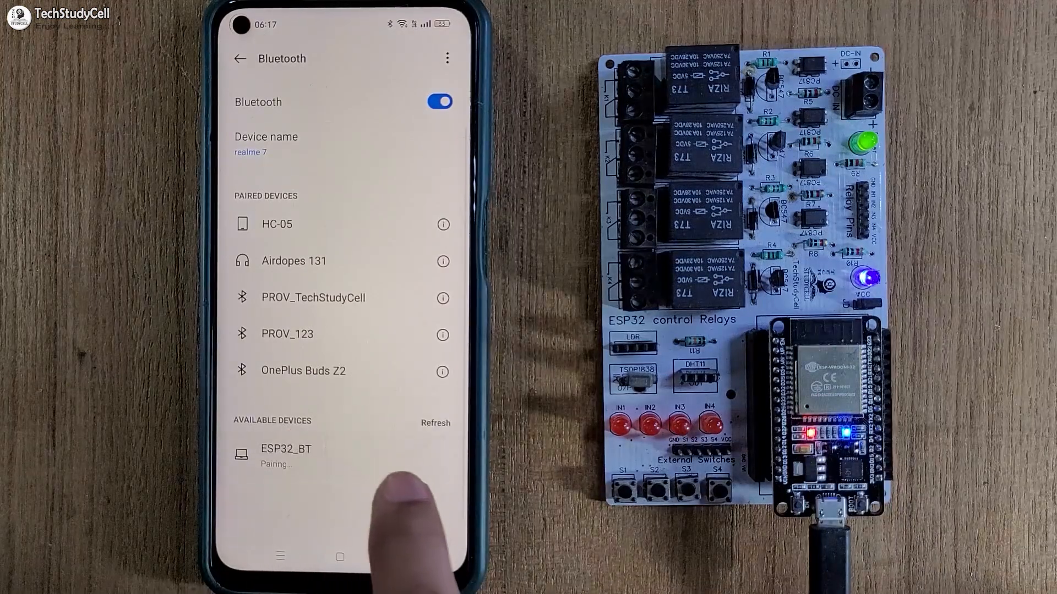
pyautogui.click(285, 448)
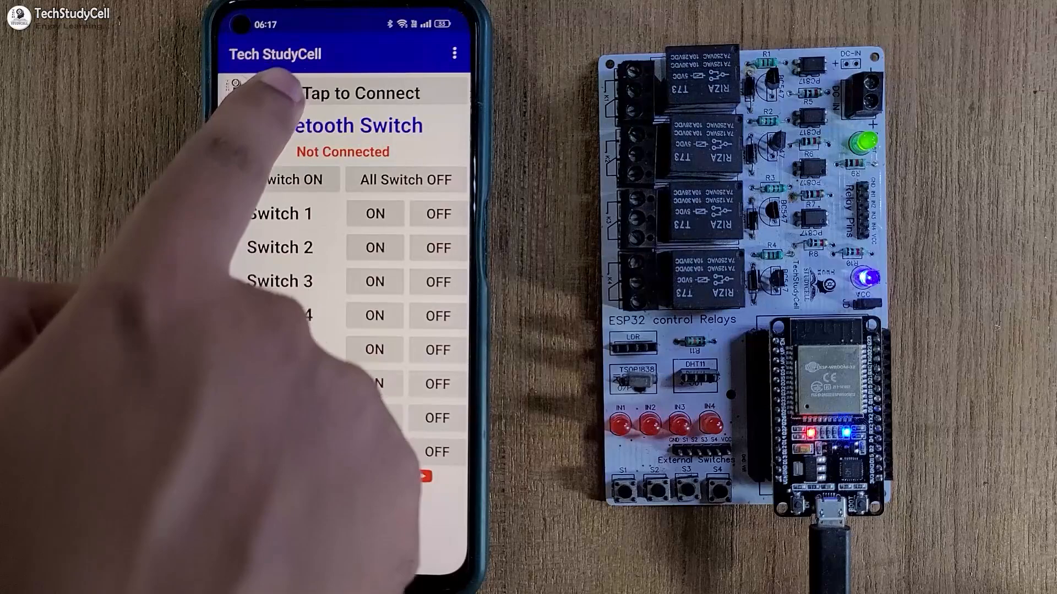
# - Connect Bluetooth Switch to ESP32_BT, then go back to the home screen
pyautogui.click(343, 93)
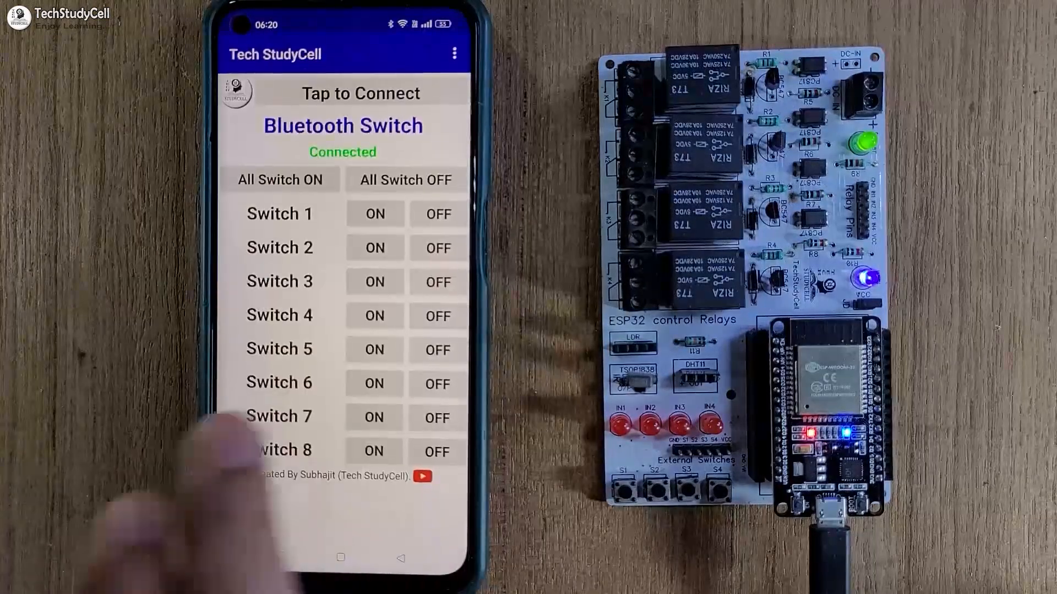
pyautogui.click(340, 557)
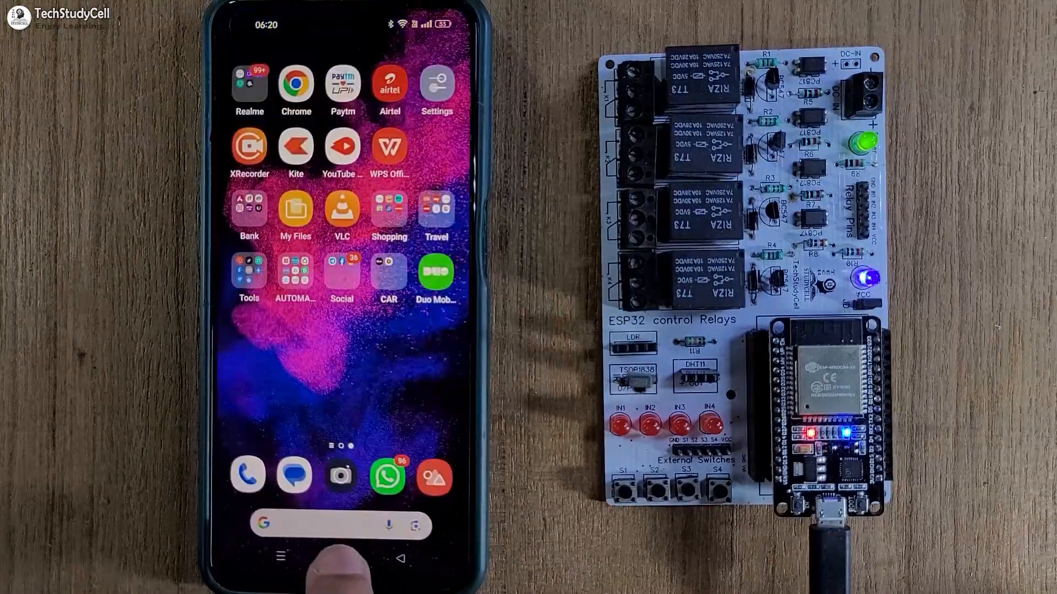
# - Open Bluetooth Switch's app permissions in Settings: Nearby devices allowed, Storage not
pyautogui.click(436, 86)
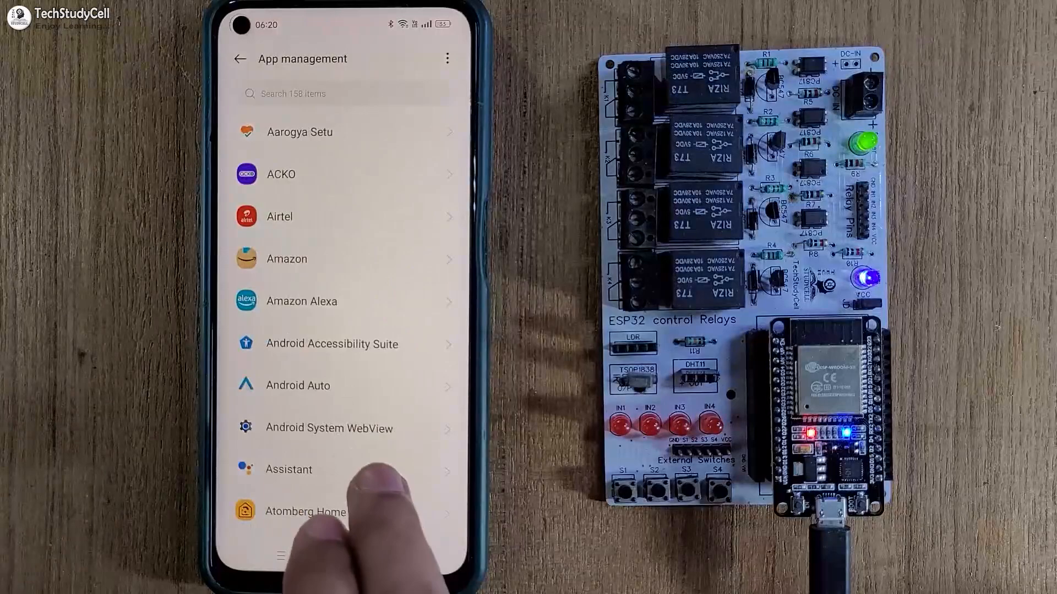
pyautogui.scroll(3)
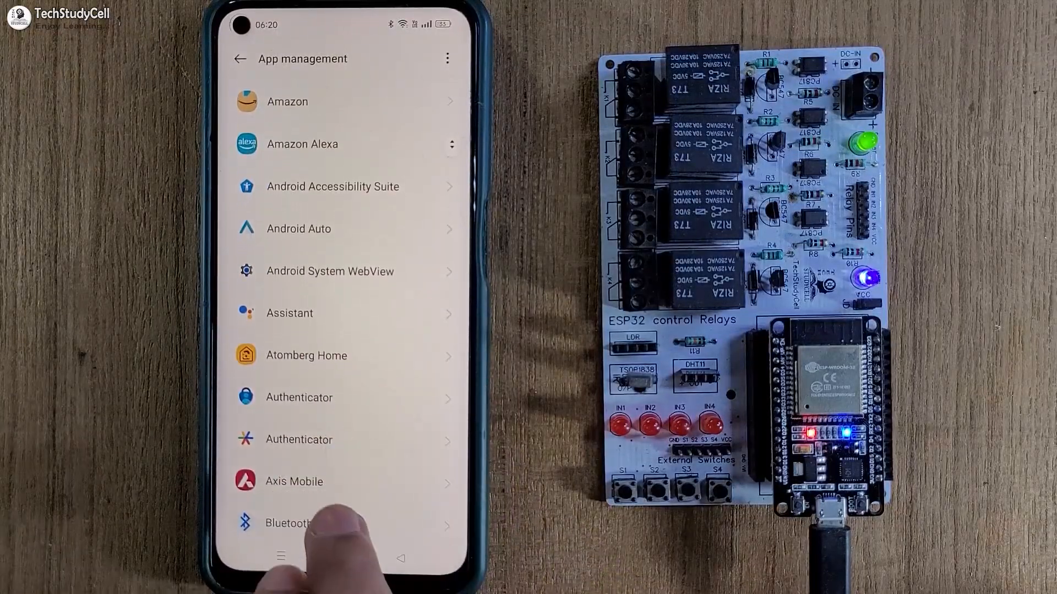
pyautogui.click(290, 522)
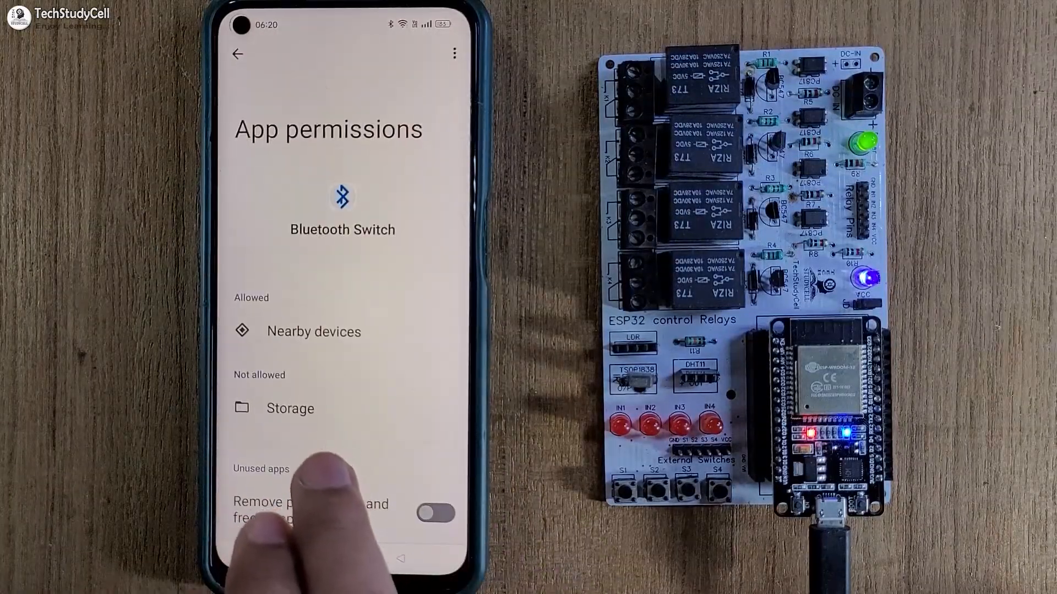